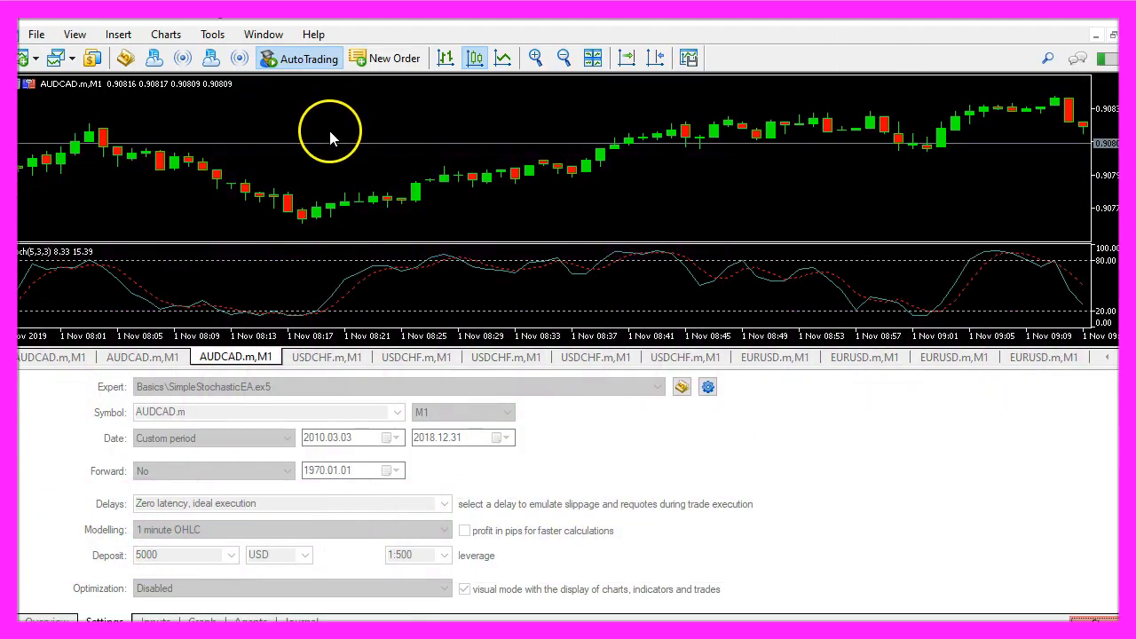
mouse_move(126, 58)
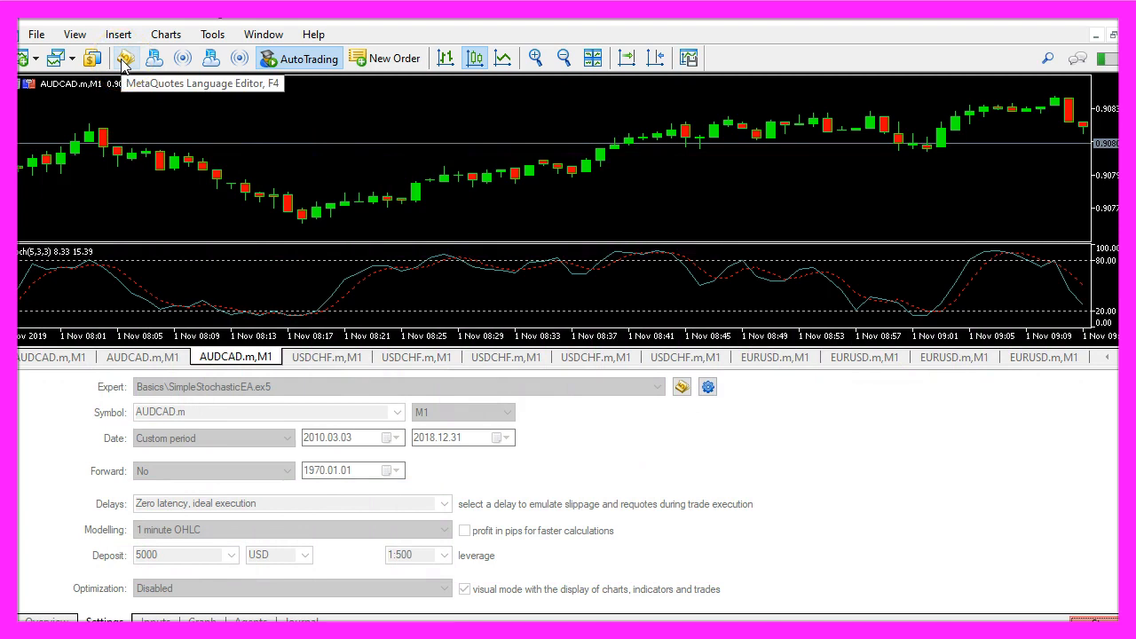
- Launch MetaEditor from the MetaTrader 5 toolbar button
click(126, 57)
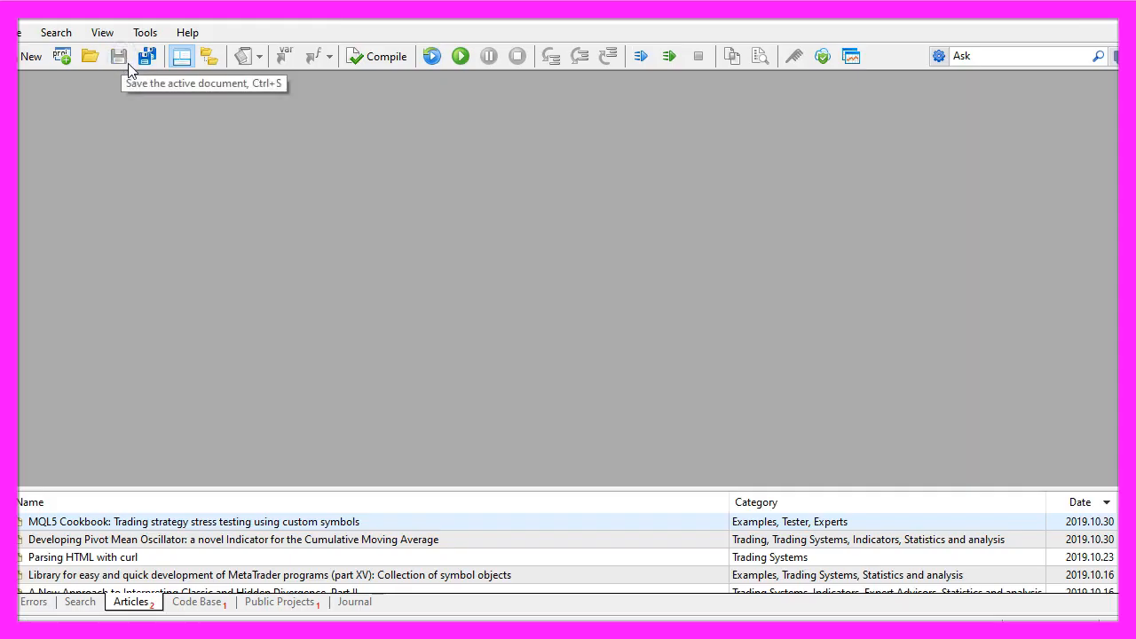
mouse_move(222, 146)
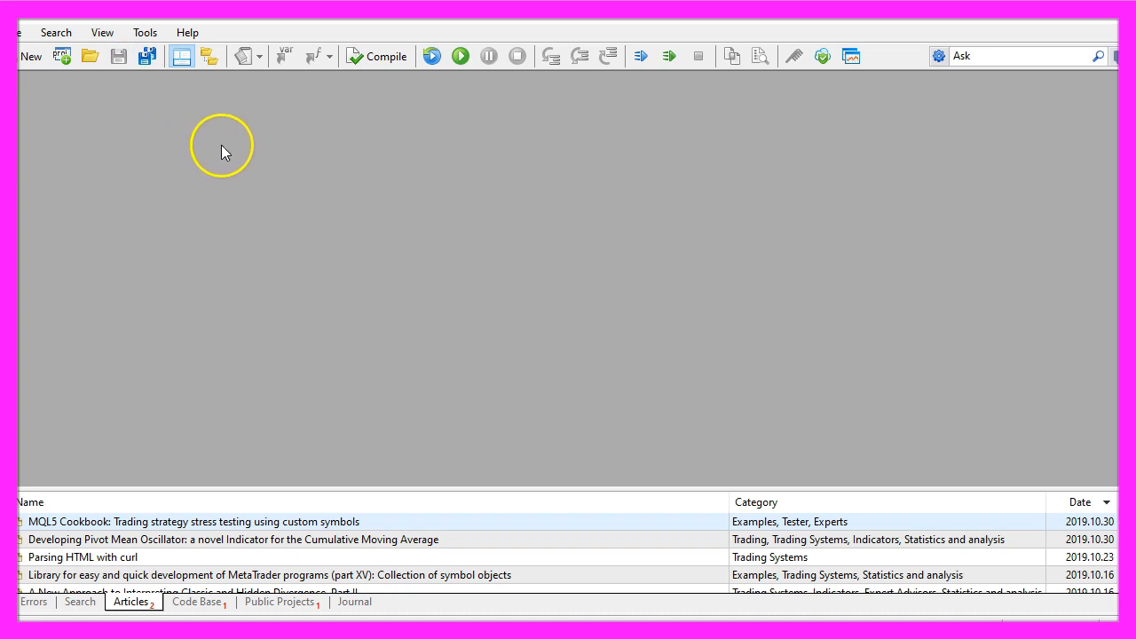
- Create the Expert Advisor 'SimpleStochasticEA' through the New File wizard's template
click(11, 32)
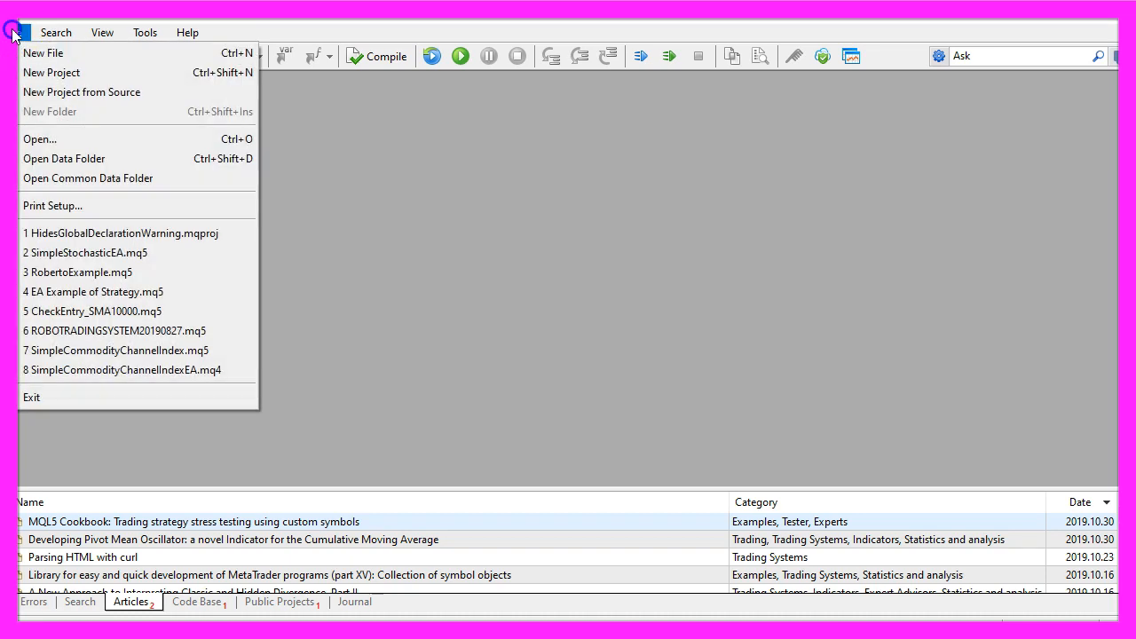
click(43, 52)
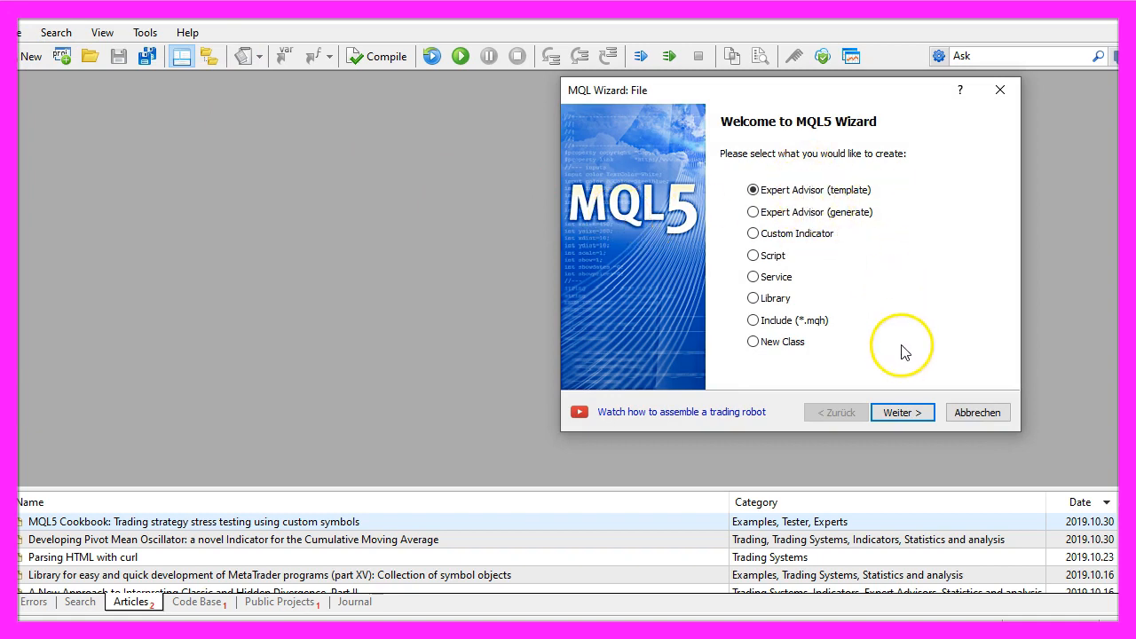
click(902, 411)
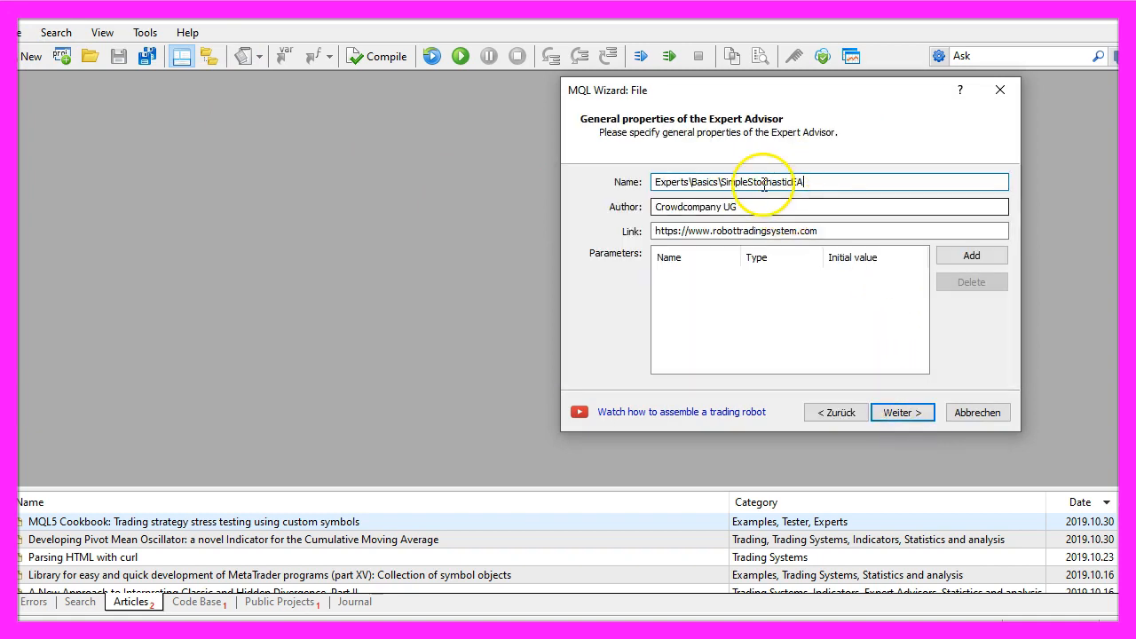
double_click(759, 182)
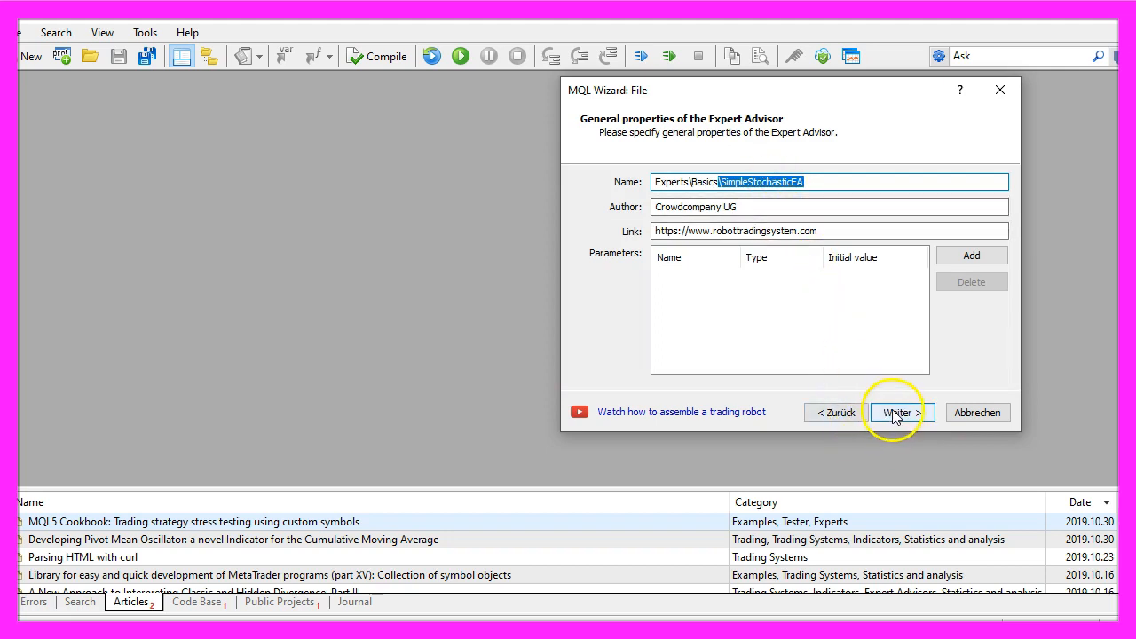
click(897, 412)
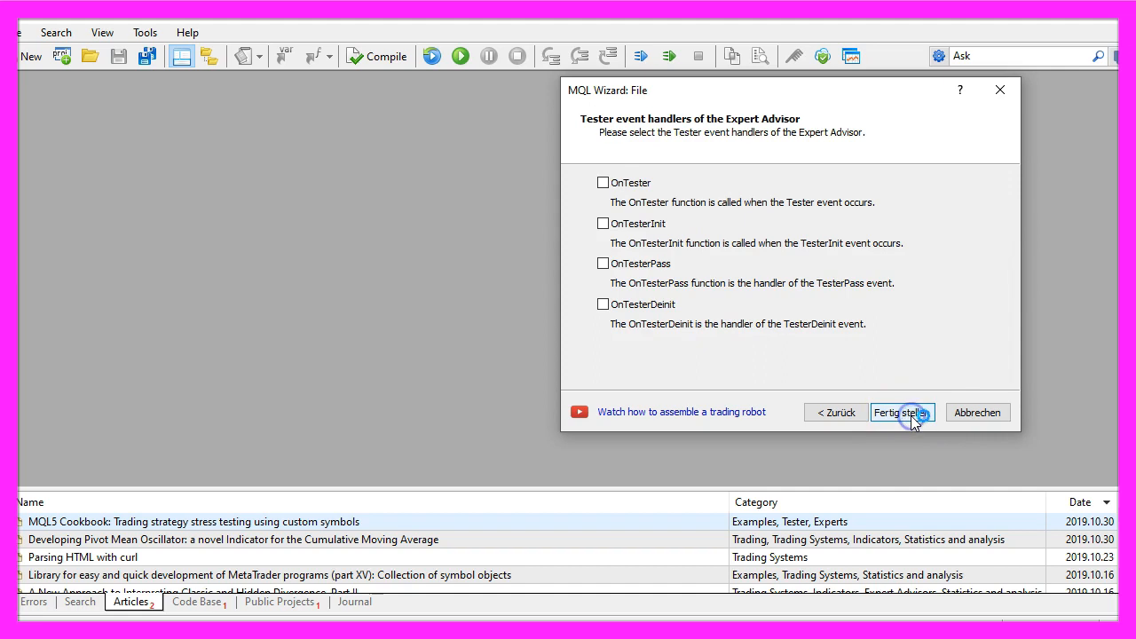
click(901, 412)
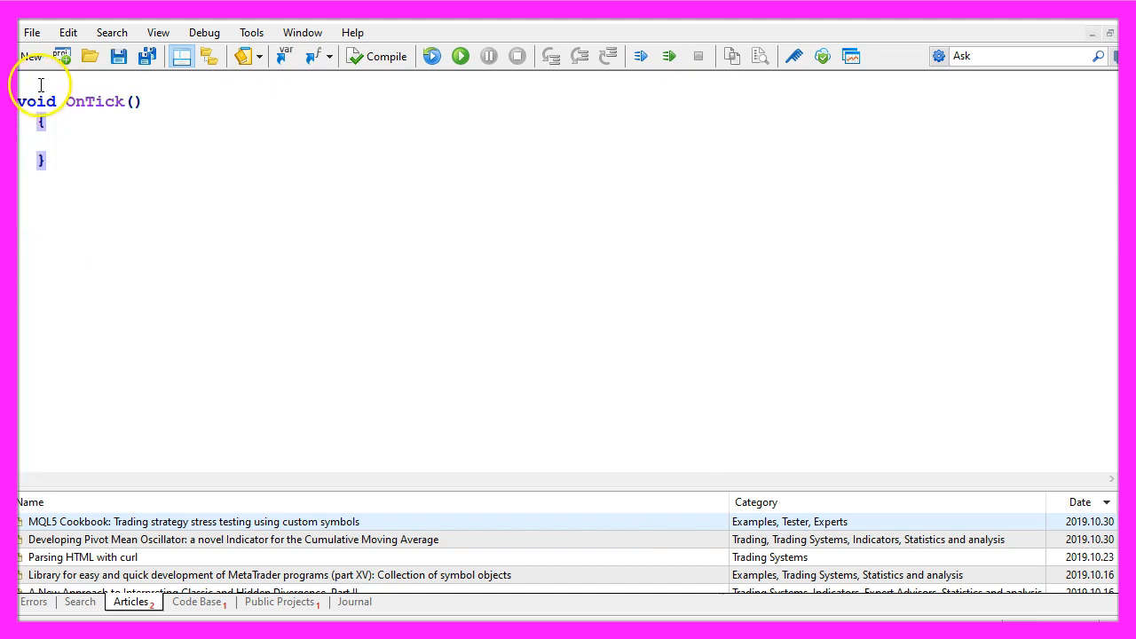
- Add #include<Trade\Trade.mqh> and a CTrade trade declaration above OnTick
text(#include<Trade\Trade.mqh>)
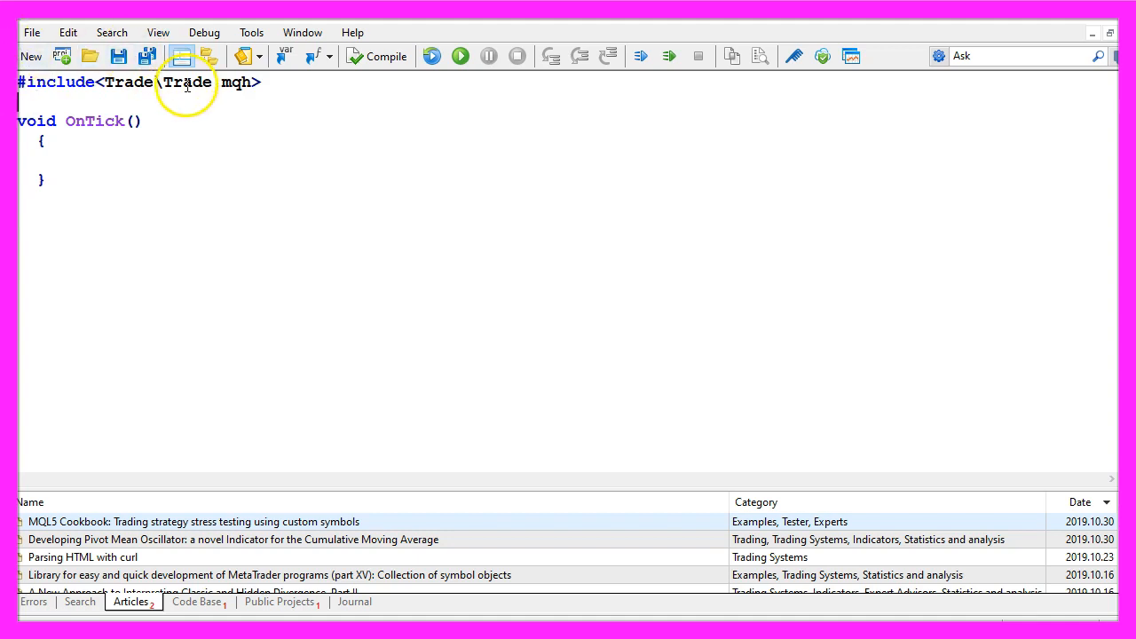
double_click(187, 82)
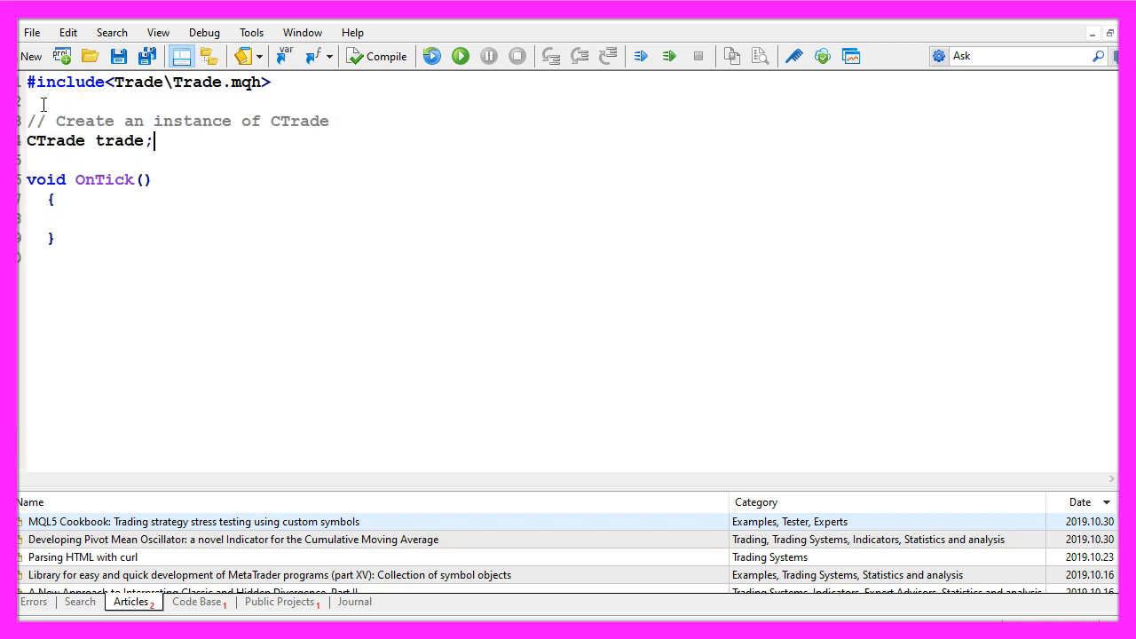
double_click(55, 140)
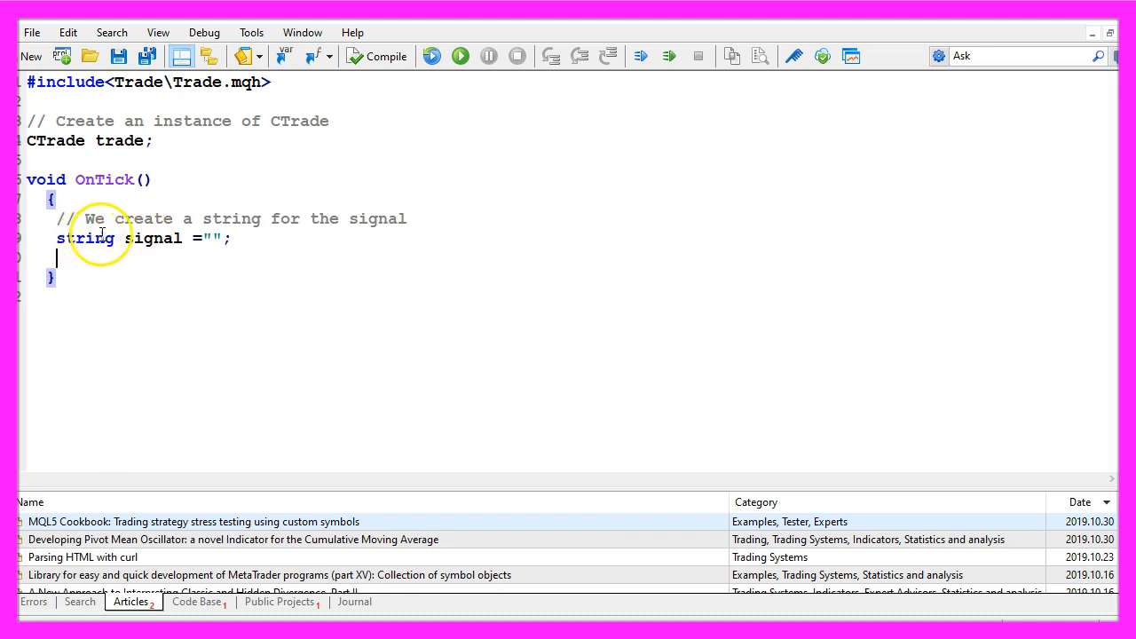
- Add string signal="" and NormalizeDouble'd SYMBOL_ASK/SYMBOL_BID Ask and Bid lines
double_click(152, 238)
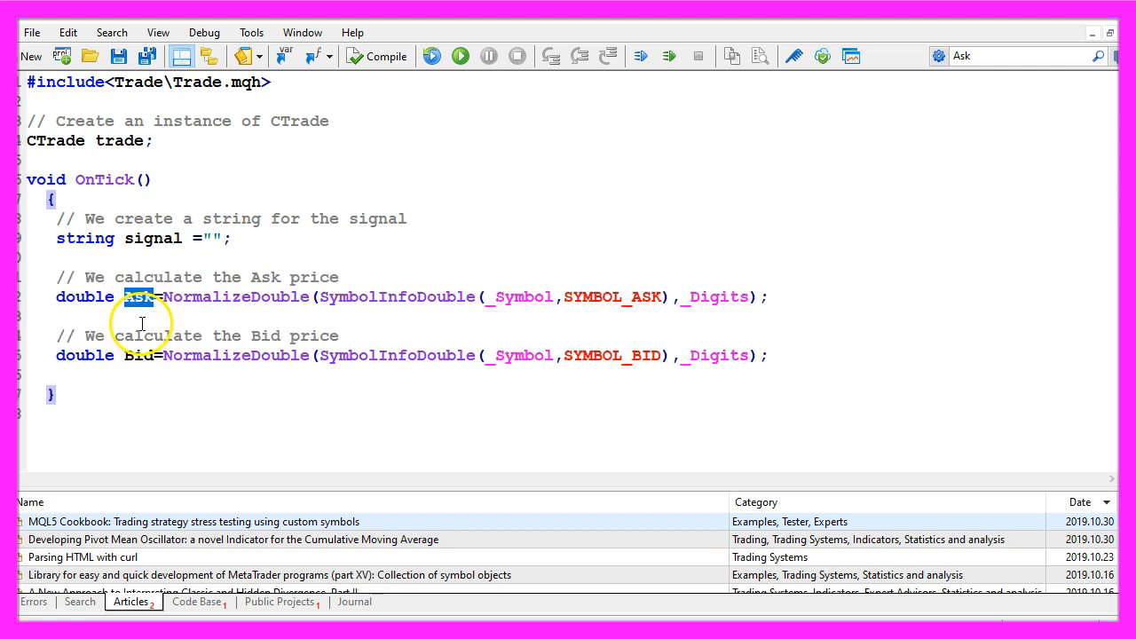
double_click(138, 296)
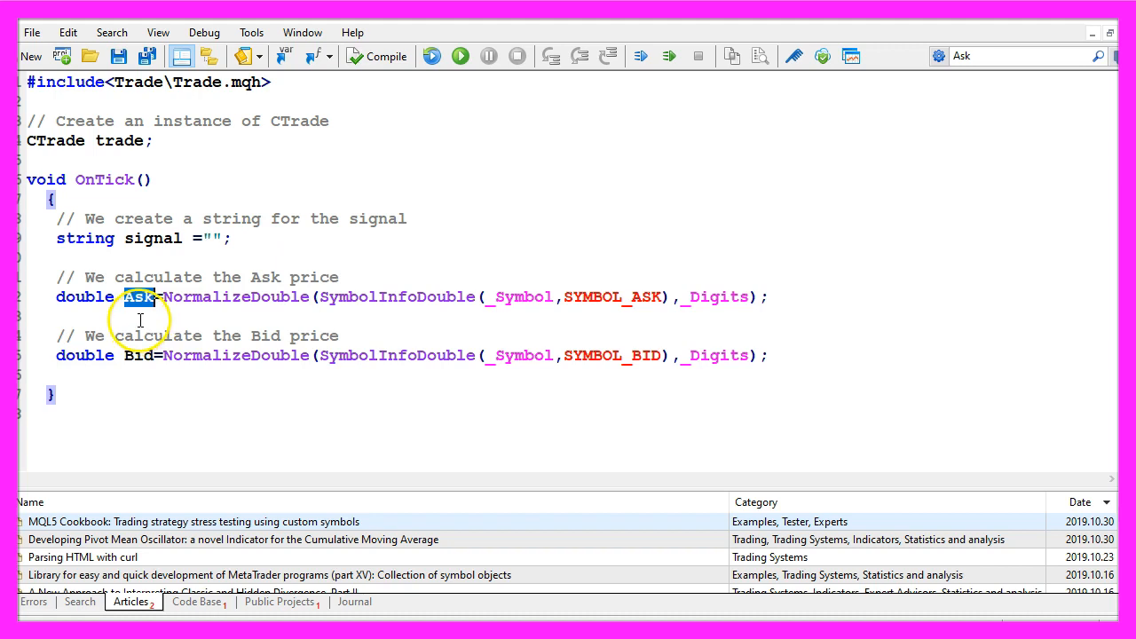
double_click(140, 297)
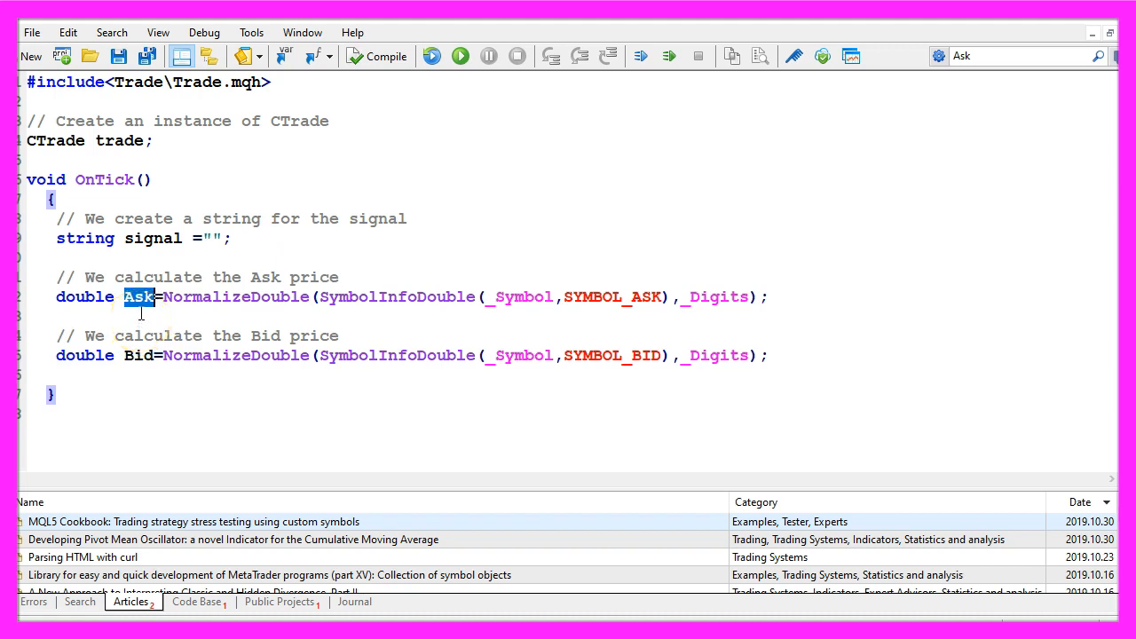
double_click(138, 355)
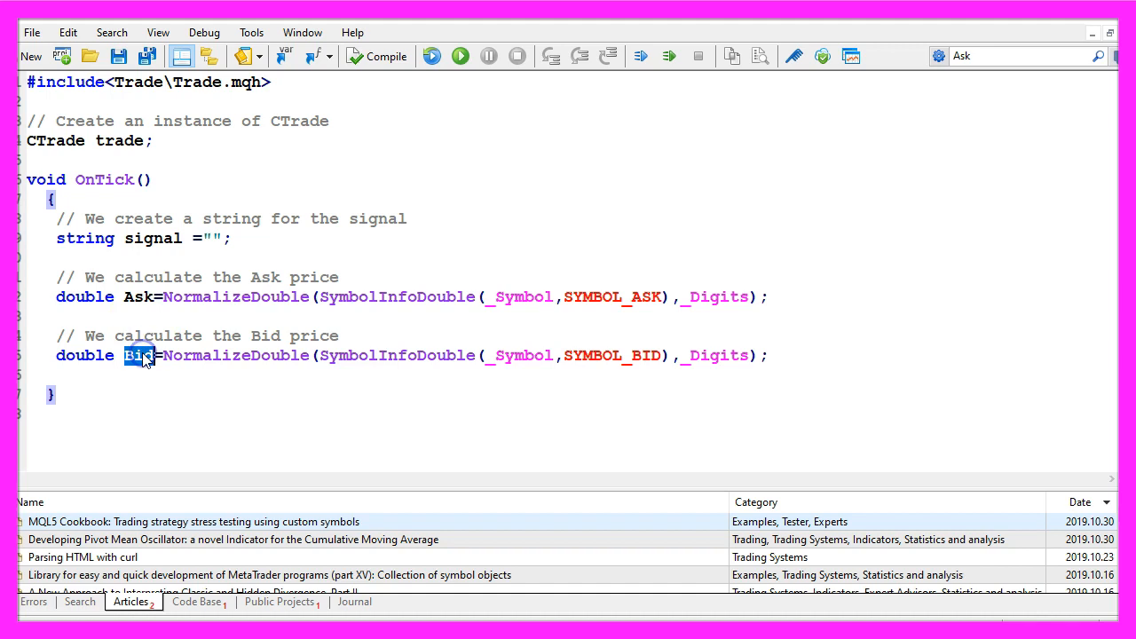
double_click(396, 296)
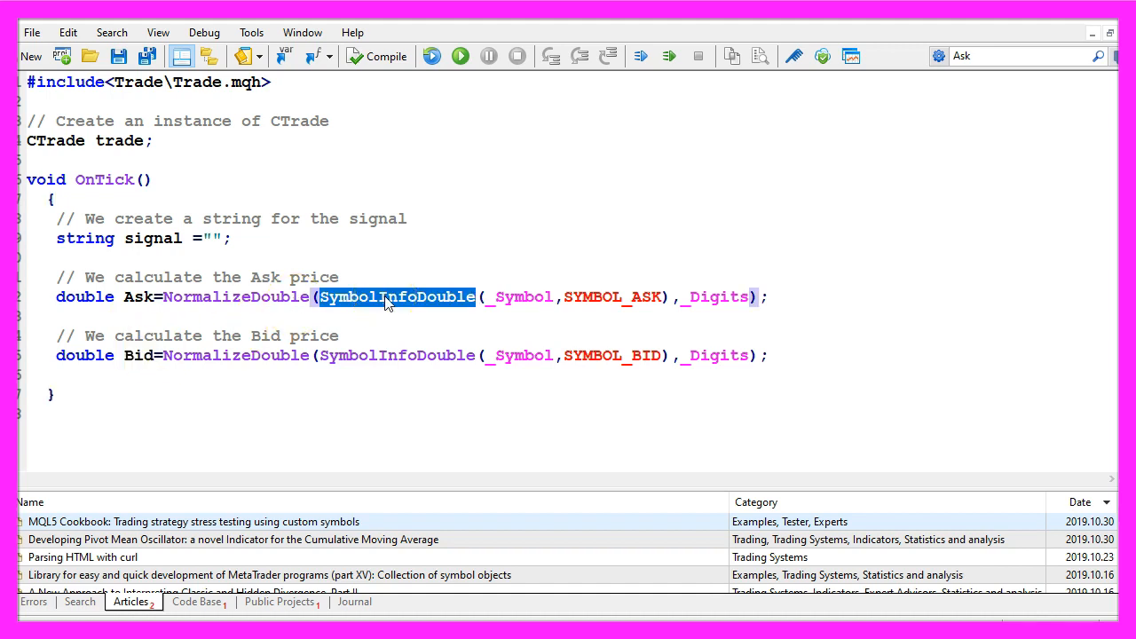
click(513, 297)
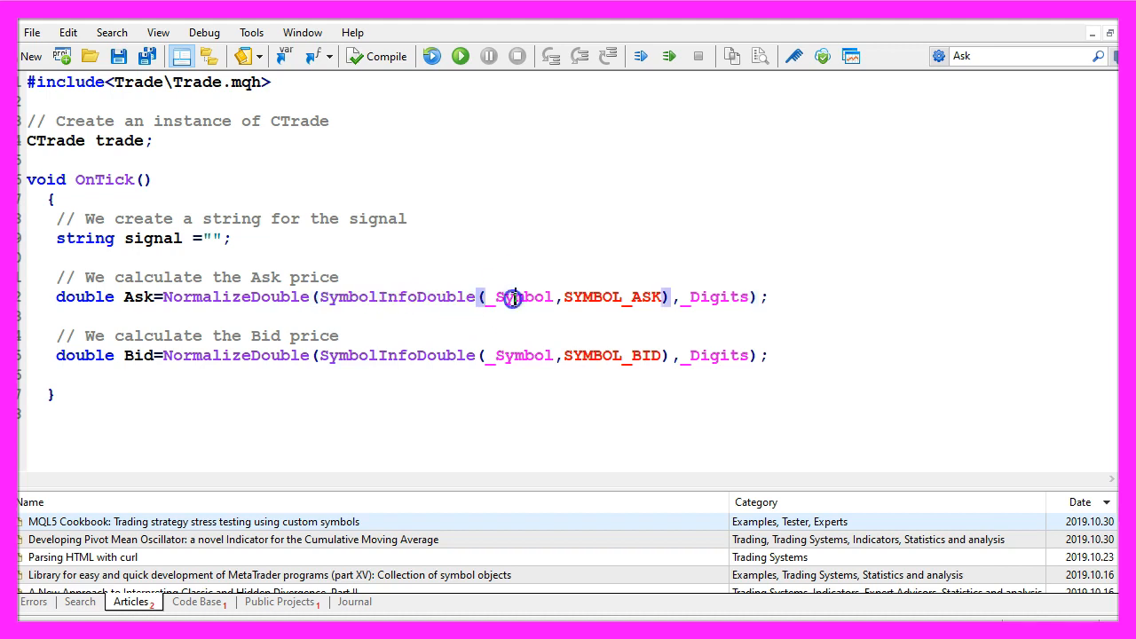
double_click(519, 296)
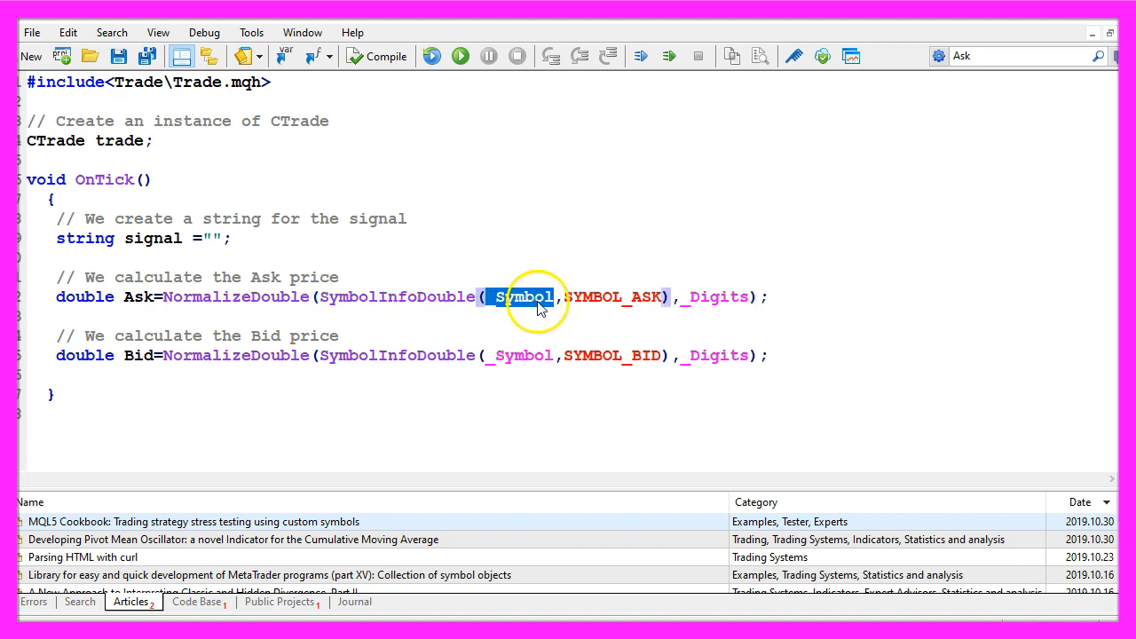
double_click(613, 296)
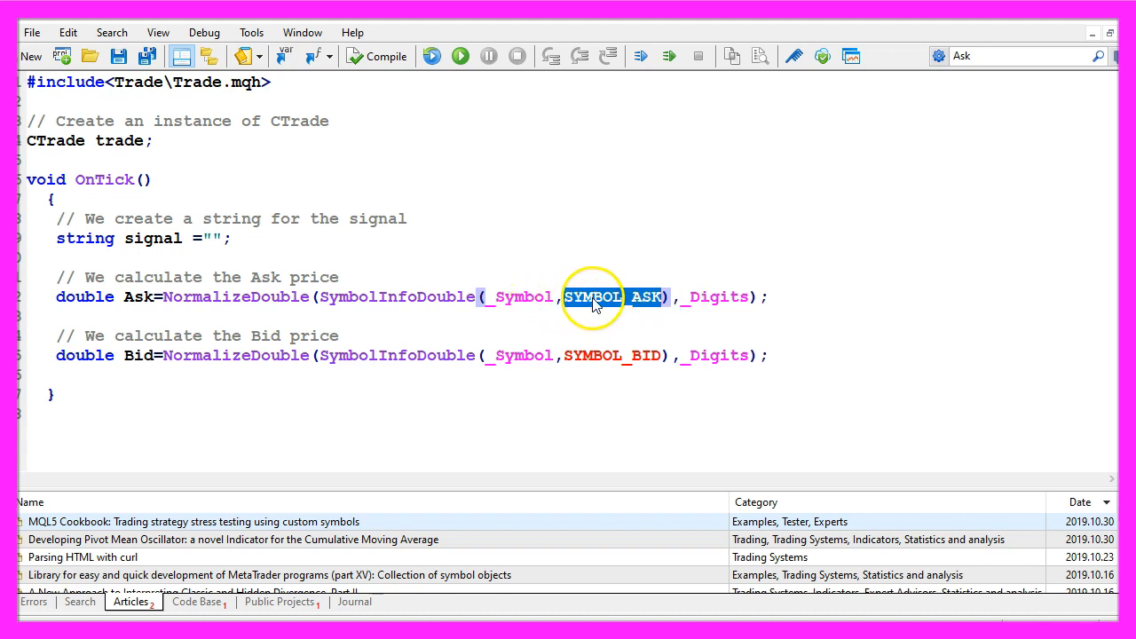
double_click(235, 296)
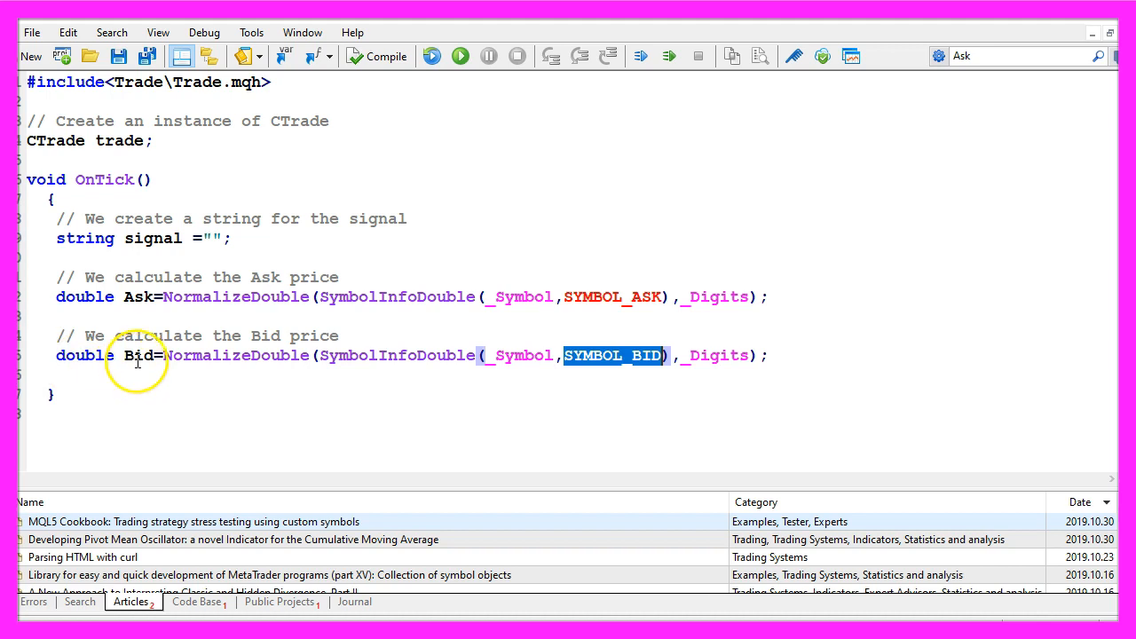
double_click(138, 355)
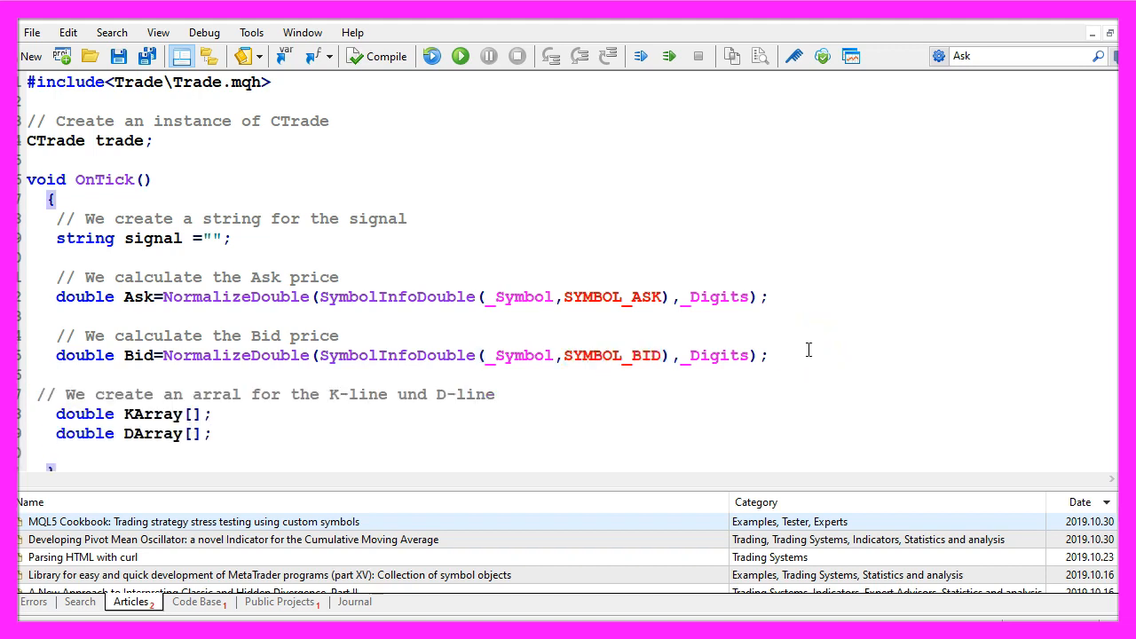
- Sort KArray and DArray as series with ArraySetAsSeries
click(160, 415)
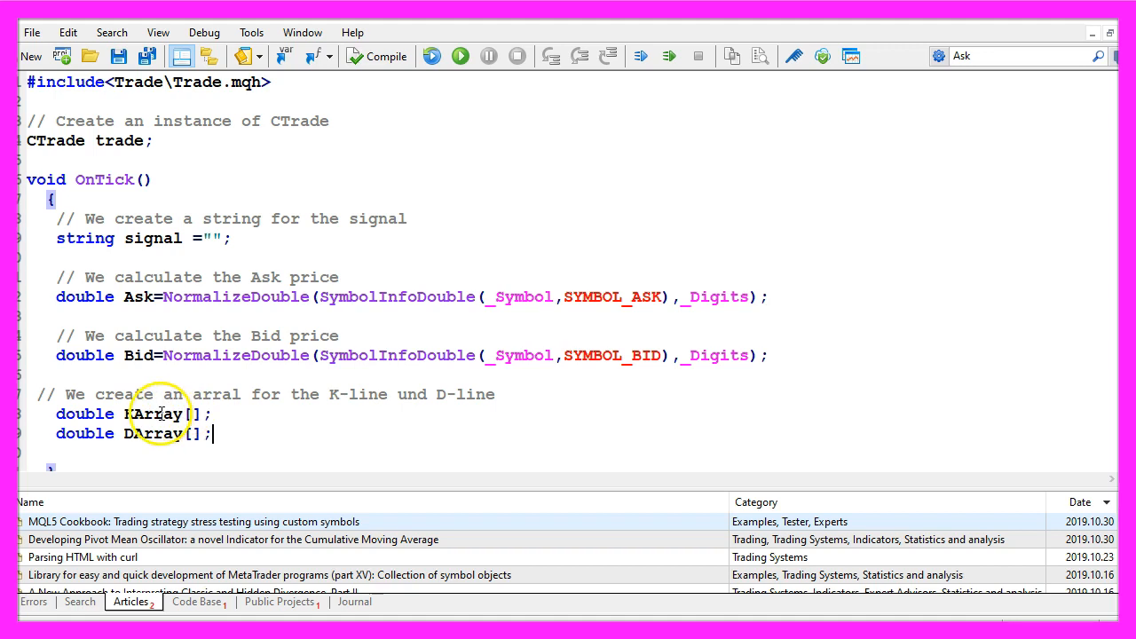
double_click(153, 434)
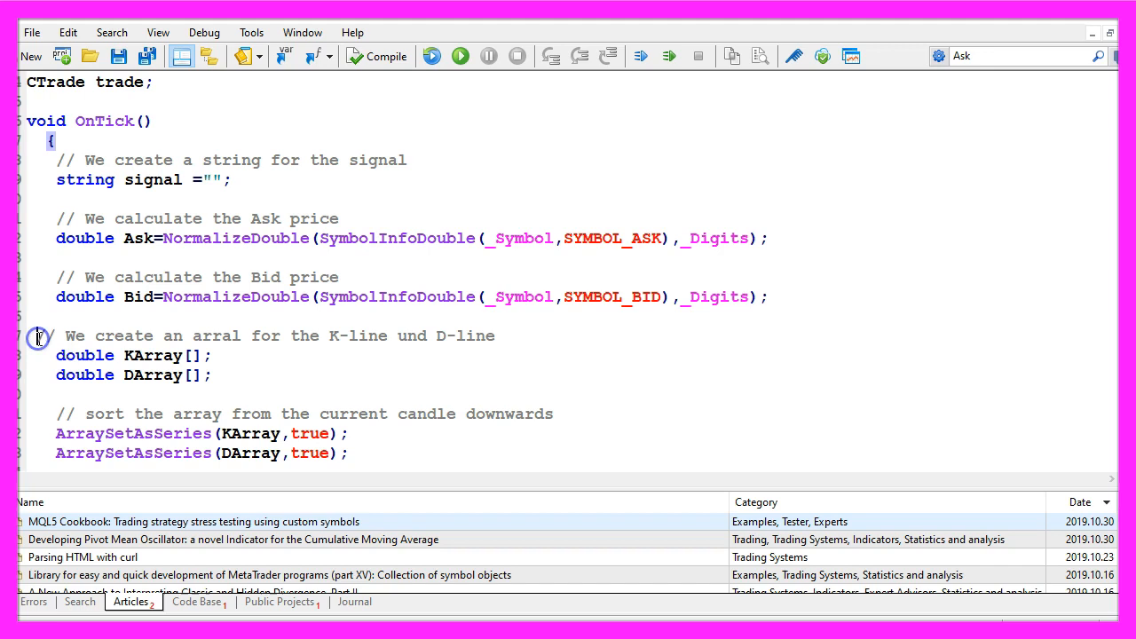
double_click(133, 433)
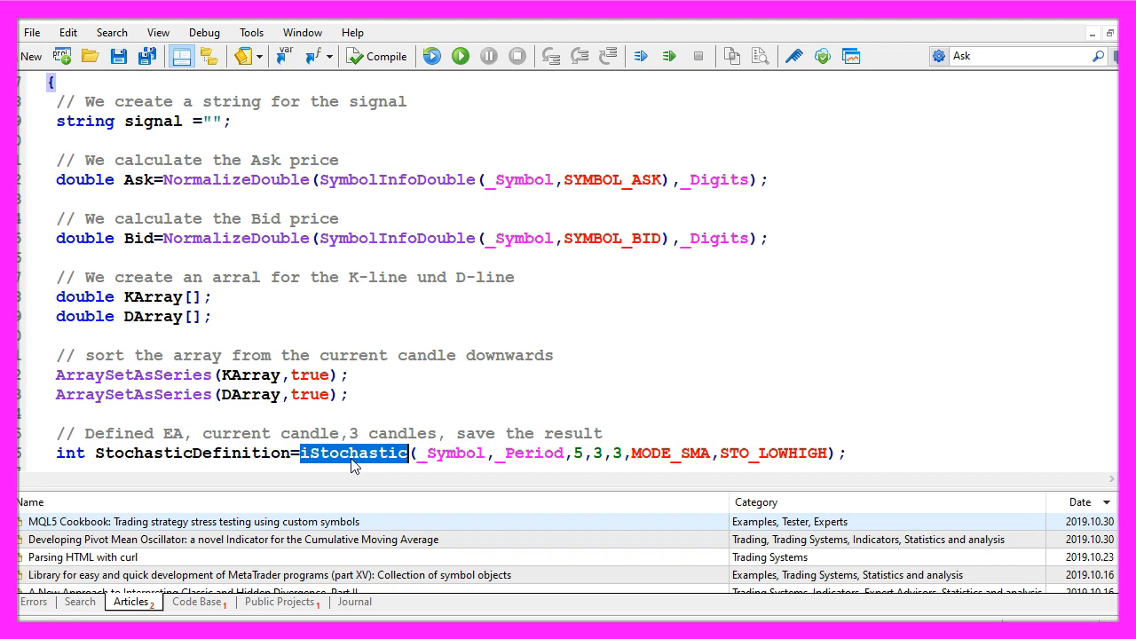
- Define StochasticDefinition as iStochastic(_Symbol,_Period,5,3,3,MODE_SMA,STO_LOWHIGH)
double_click(193, 452)
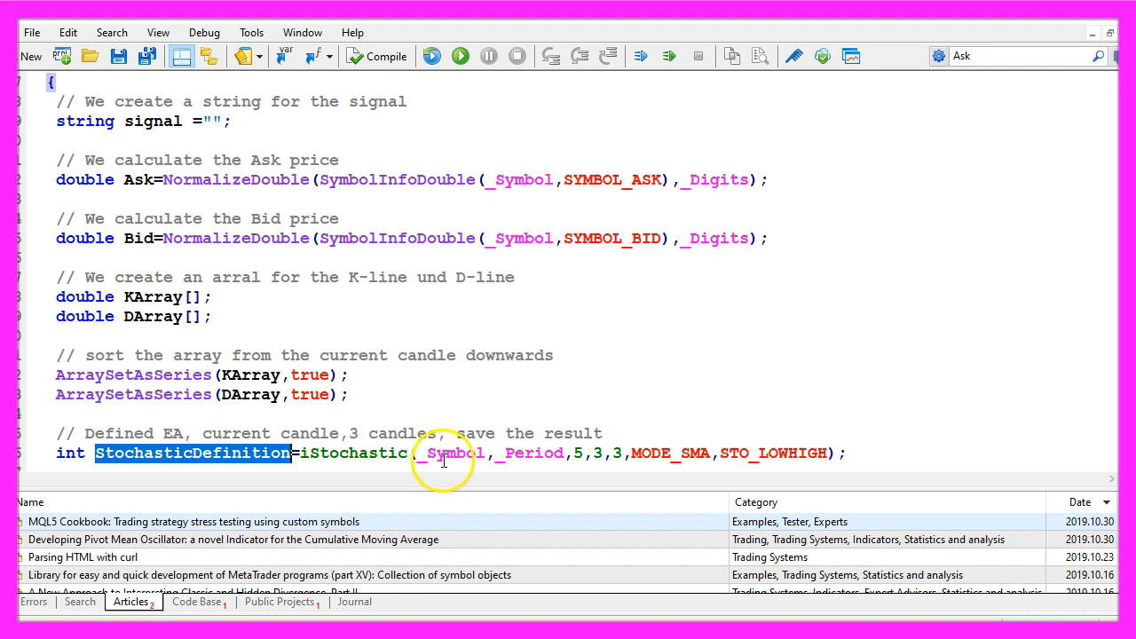
double_click(456, 454)
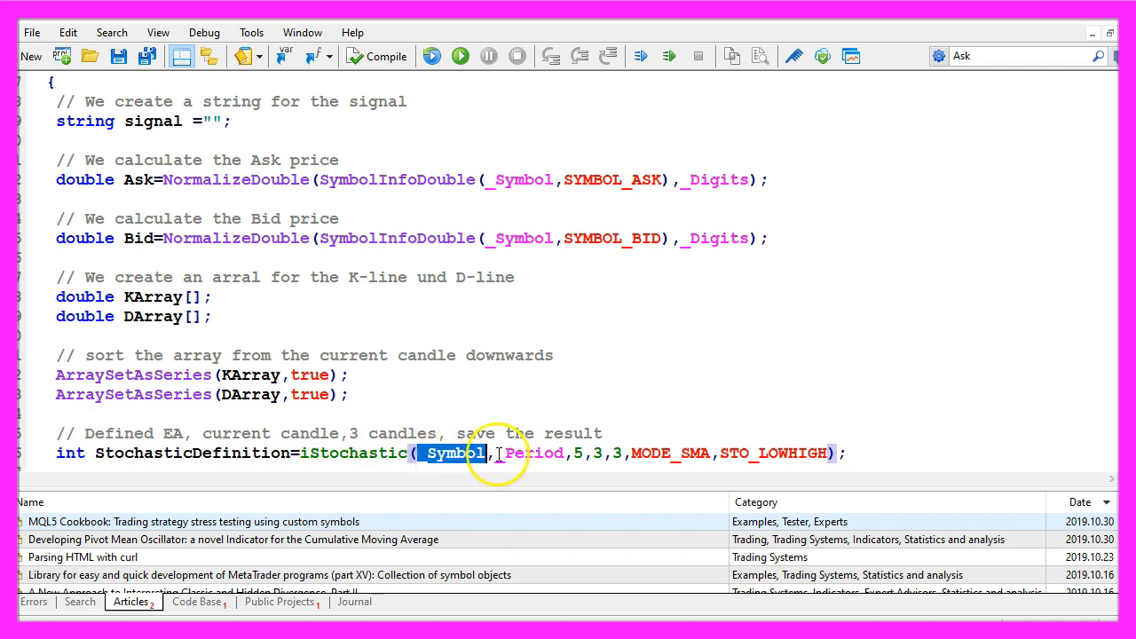
double_click(533, 453)
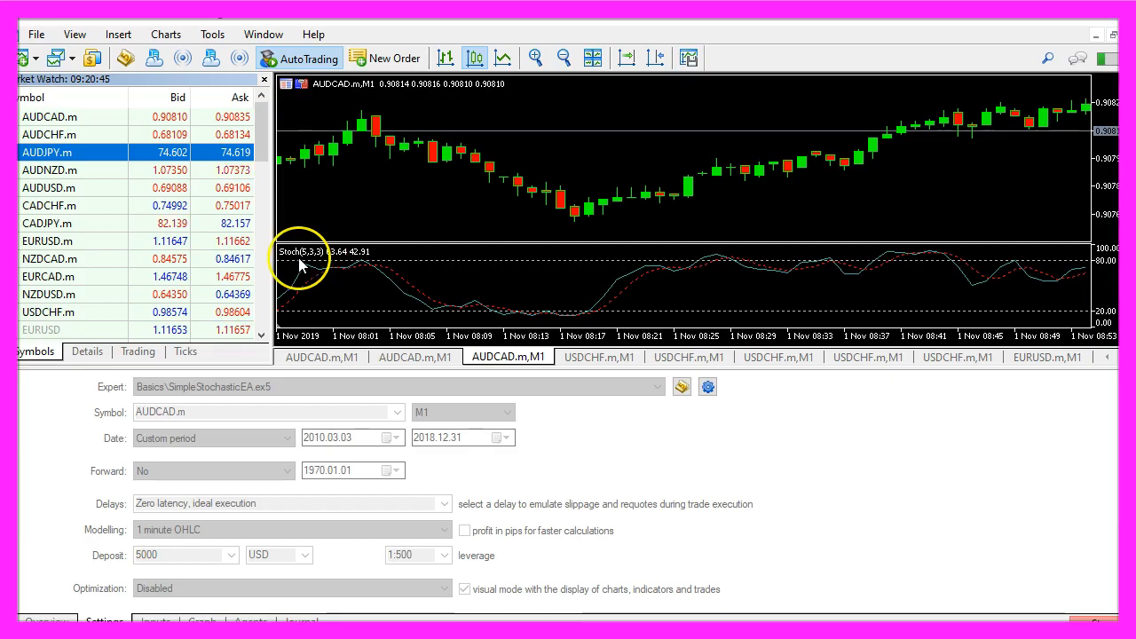
mouse_move(302, 264)
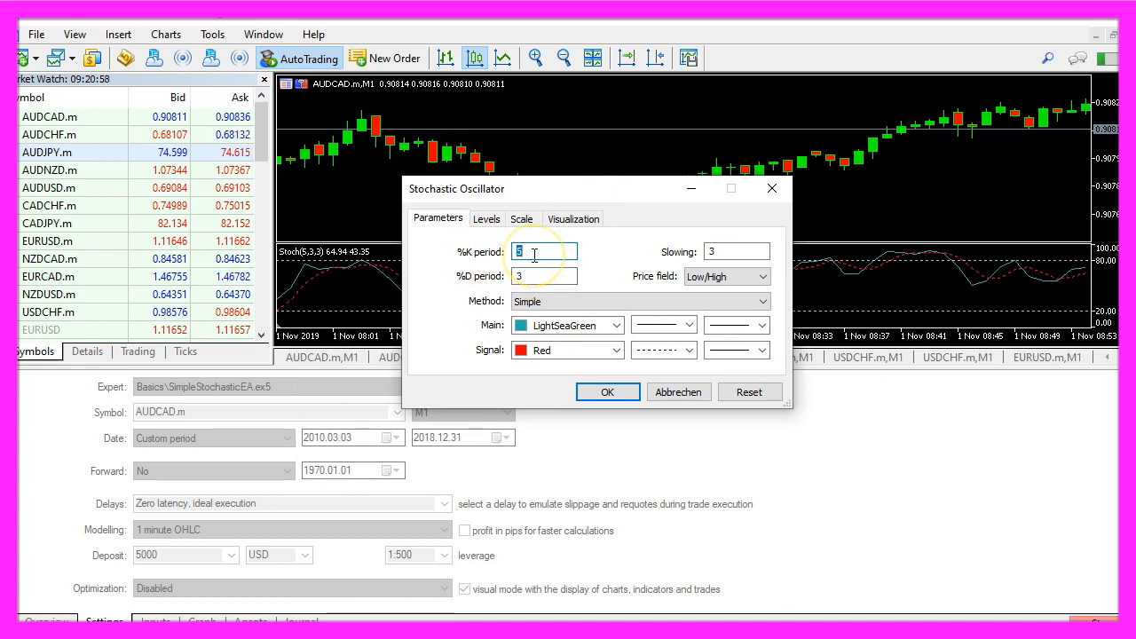
- Check the chart's Stochastic settings: %K 5, %D 3, slowing 3, Simple, Low/High
click(737, 251)
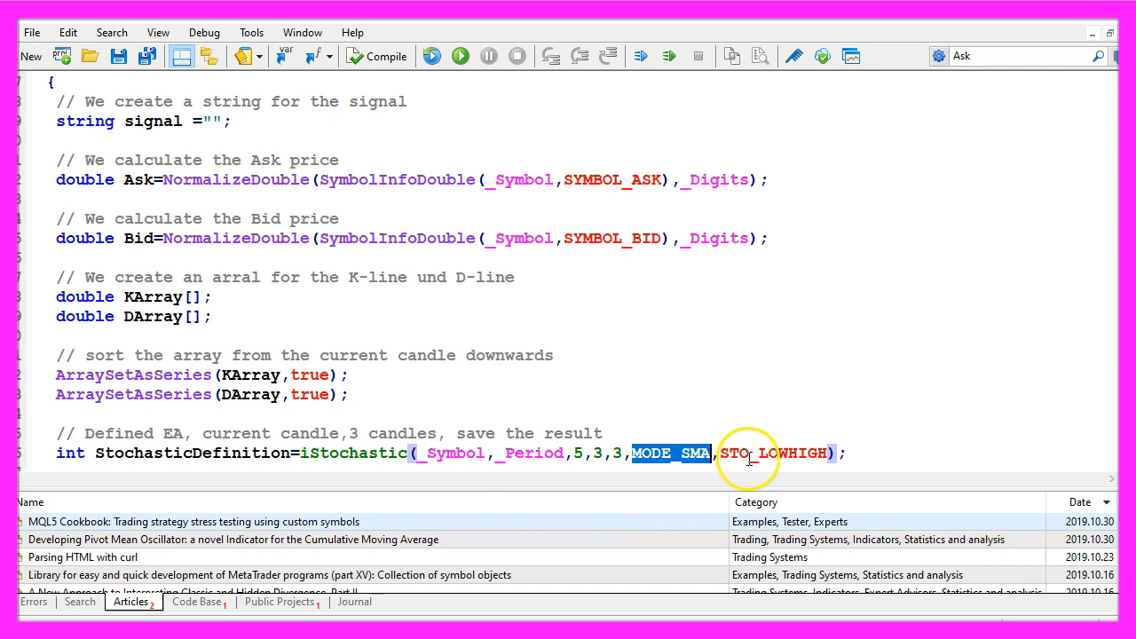
- Fill KArray and DArray via CopyBuffer and store KValue0 and DValue0
double_click(775, 454)
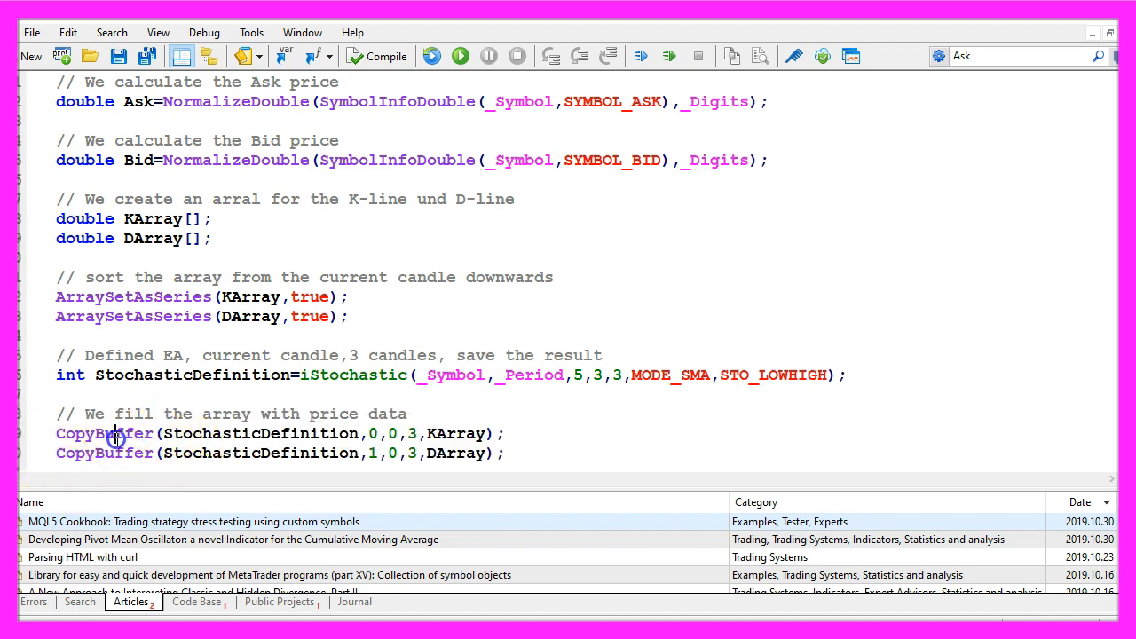
double_click(260, 433)
text(double DValue0=DArray[0];)
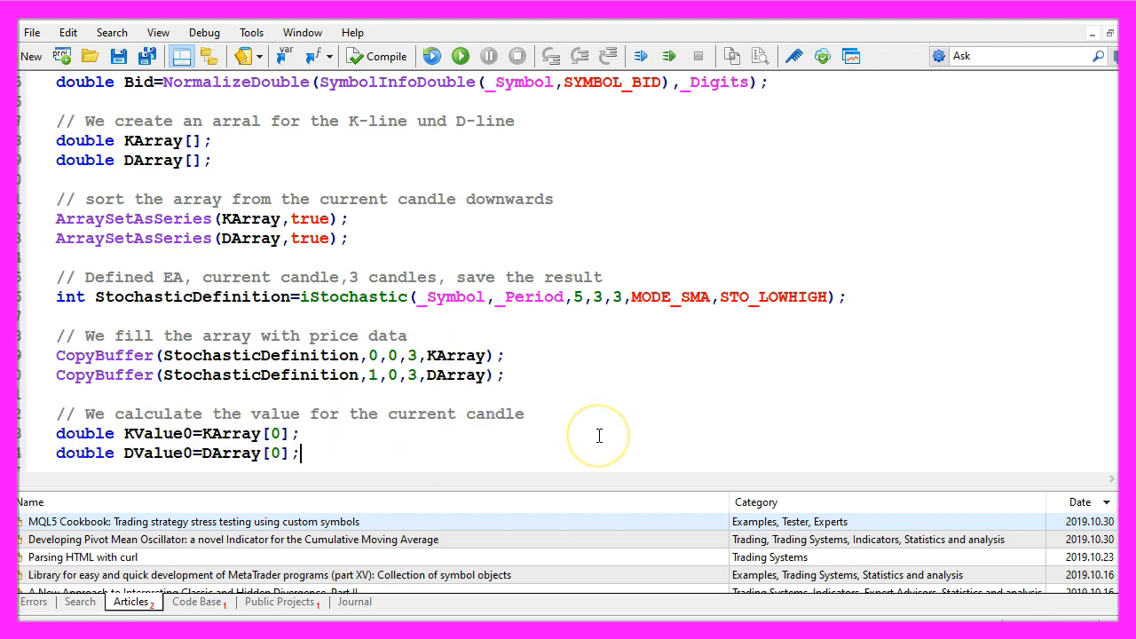
mouse_move(115, 442)
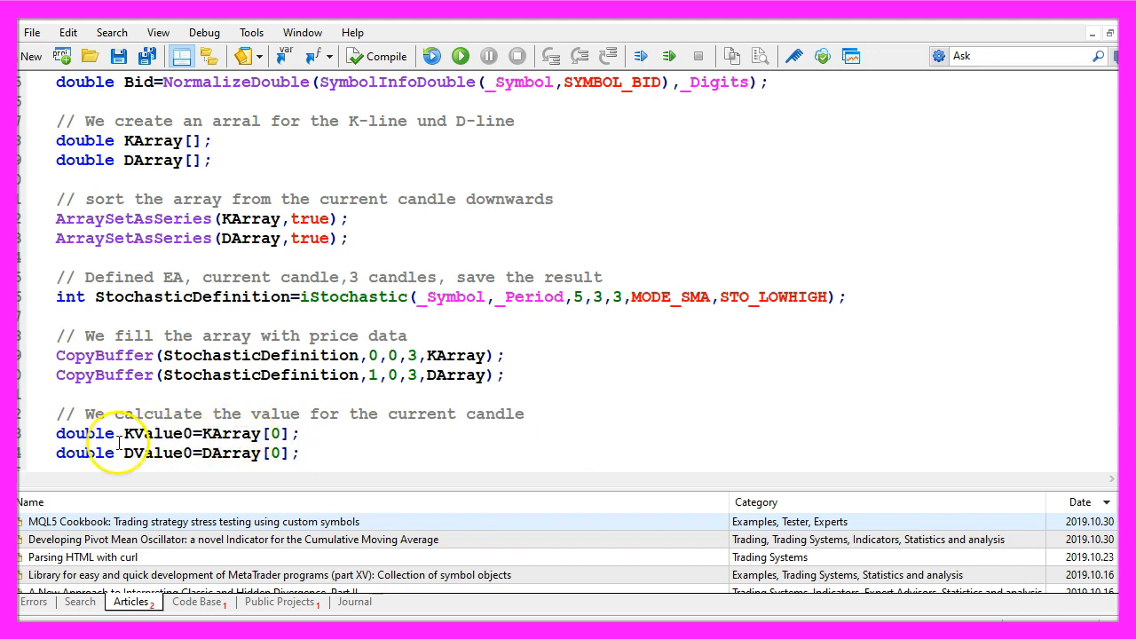
double_click(158, 434)
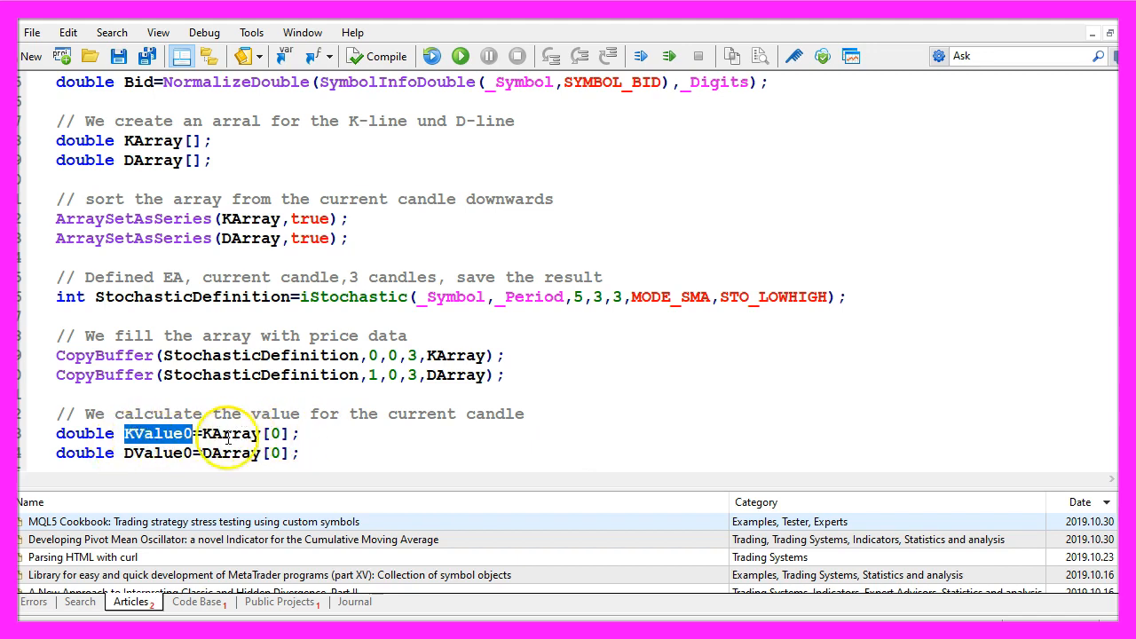
double_click(232, 434)
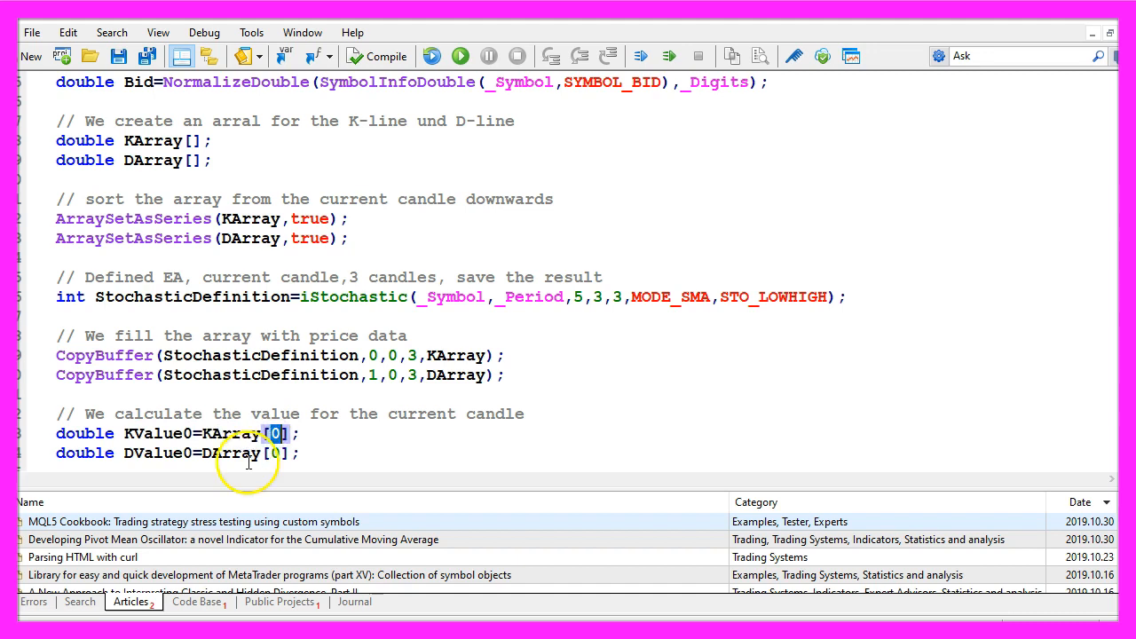
double_click(158, 453)
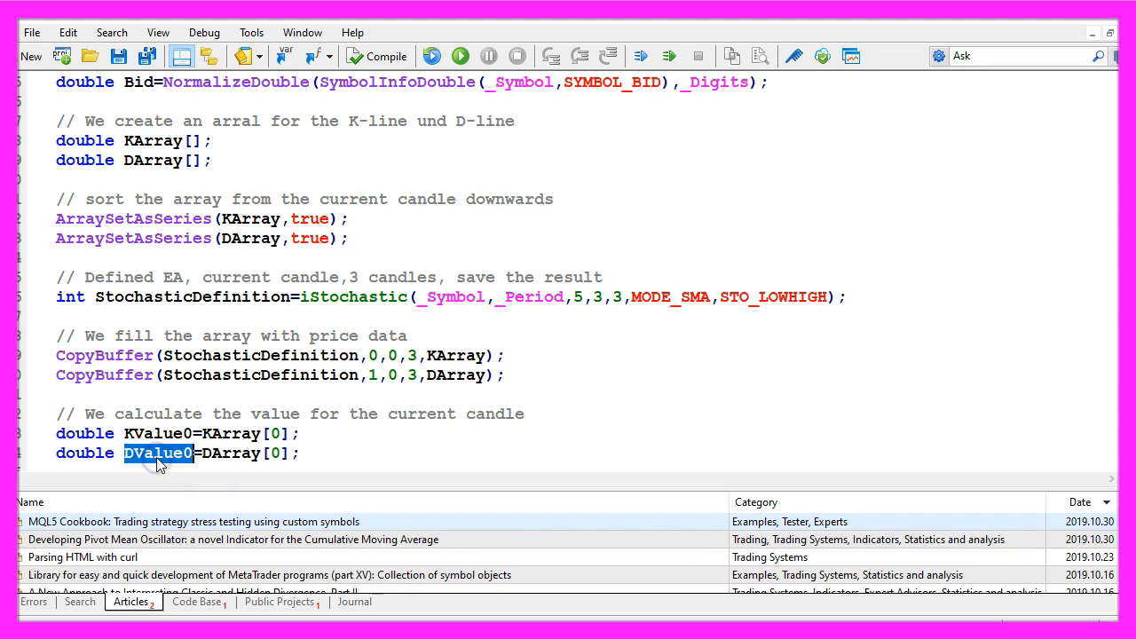
mouse_move(226, 458)
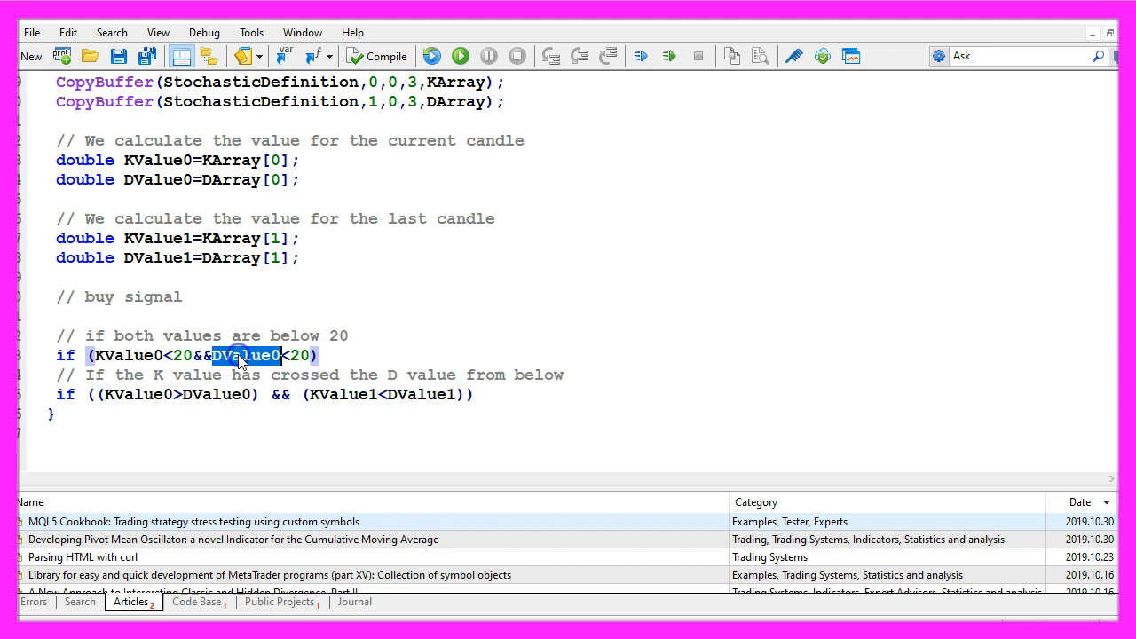
- Set signal="buy" when both values are below 20 and K crosses D
click(306, 356)
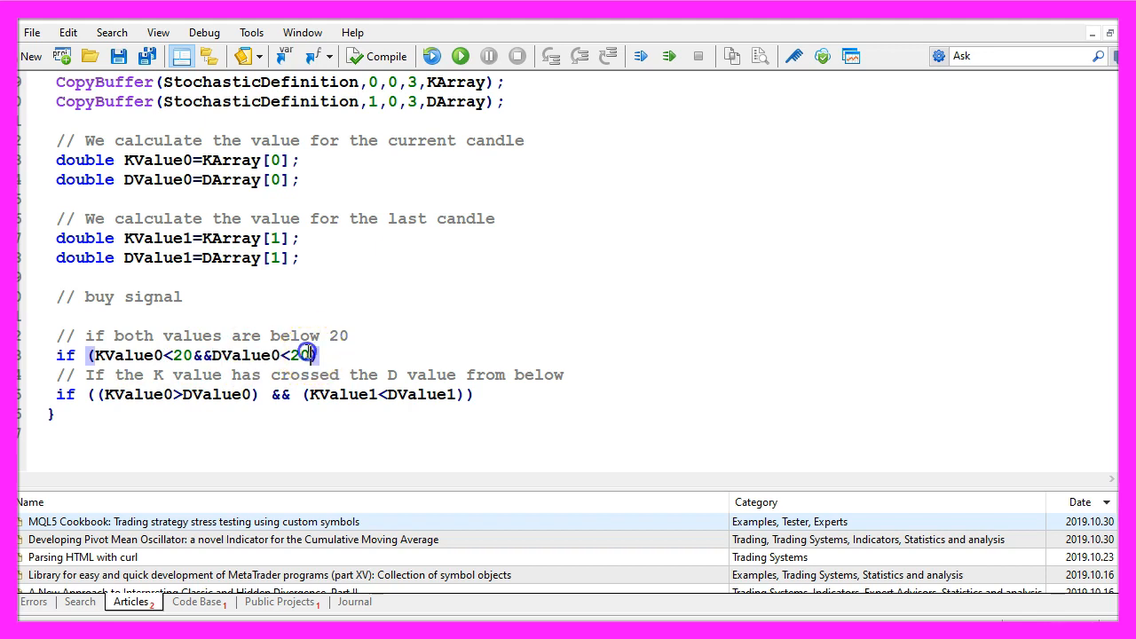
double_click(300, 355)
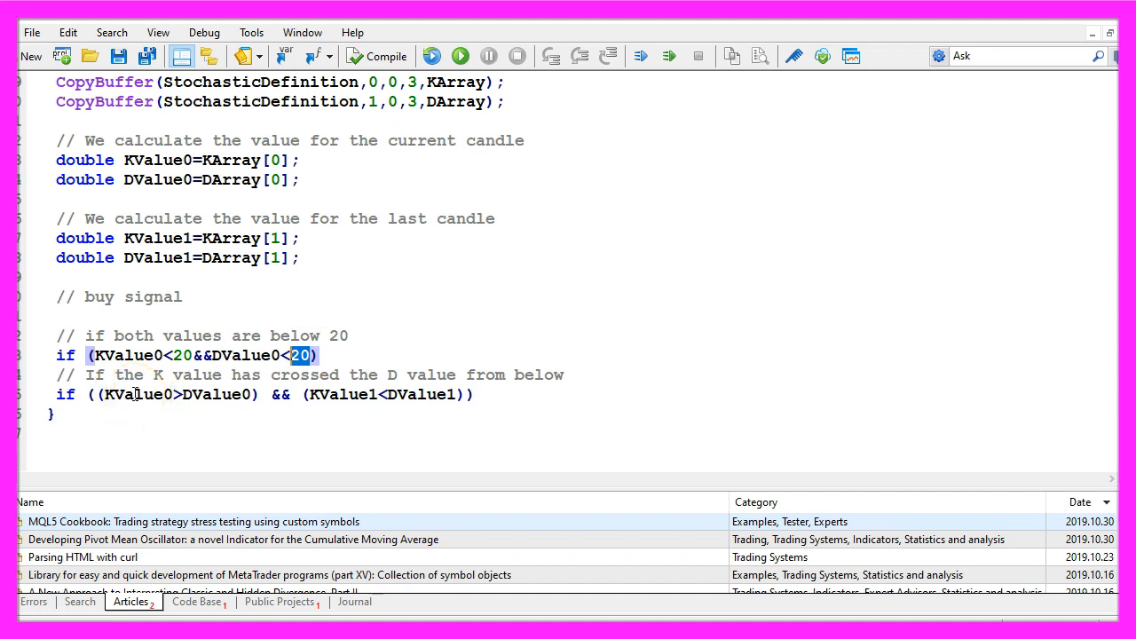
double_click(137, 394)
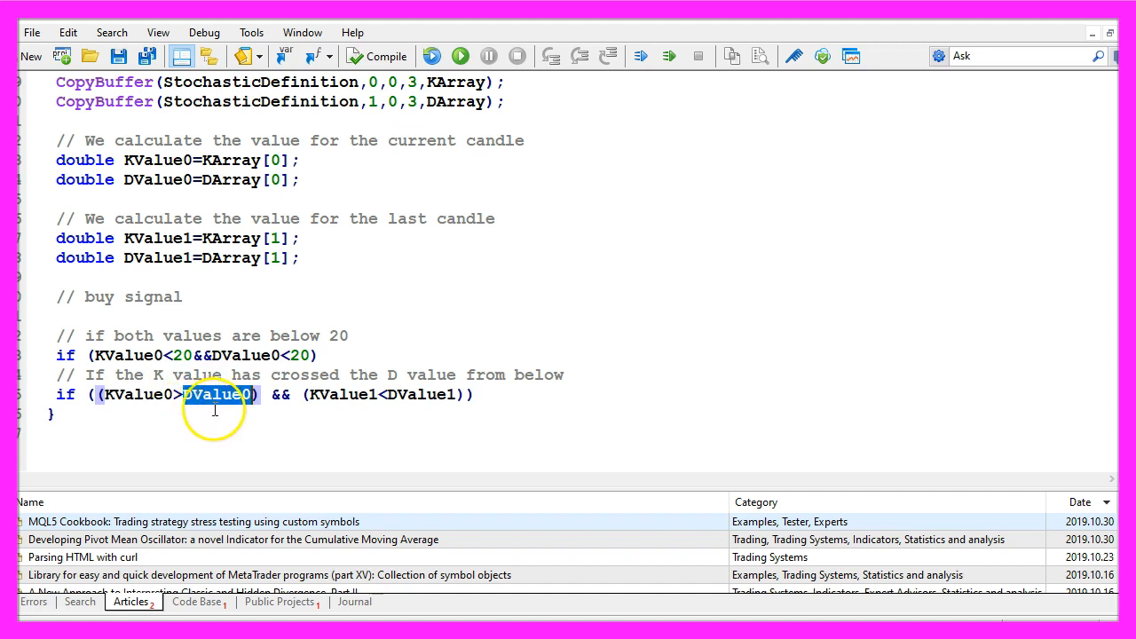
double_click(342, 394)
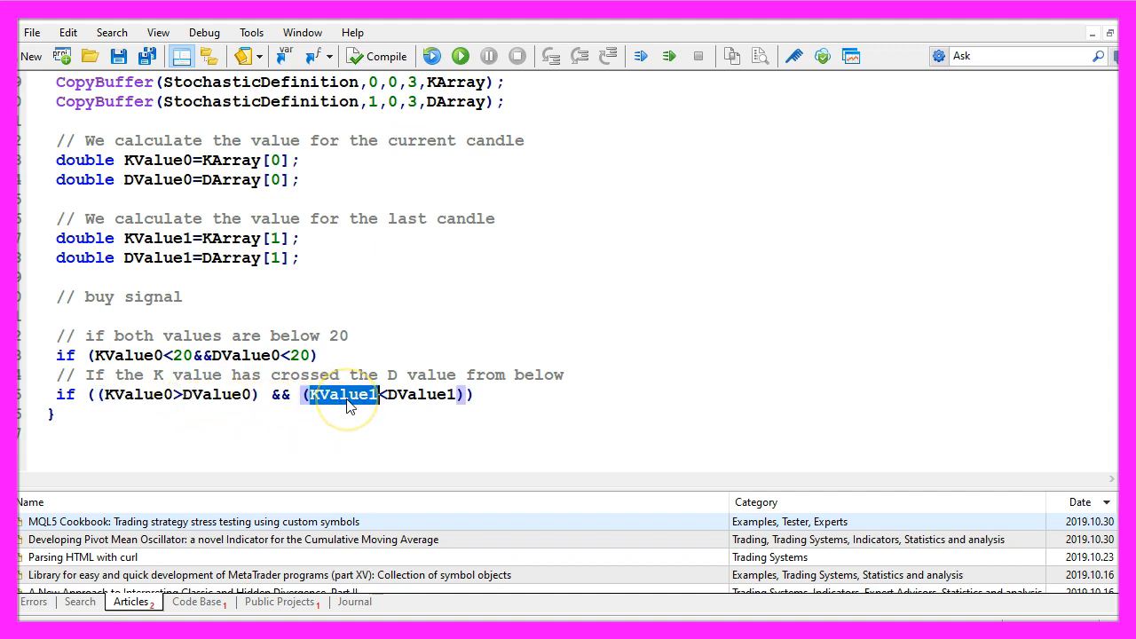
double_click(423, 394)
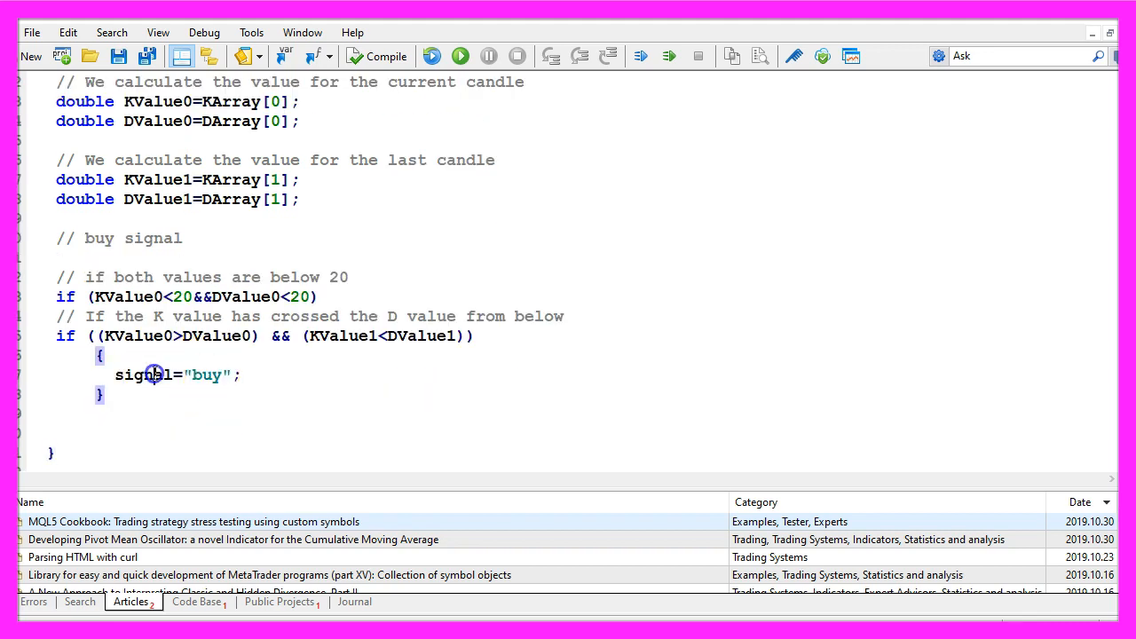
- Set signal="sell" above 80 on K crossing D, then add the 0.10-lot sell order
scroll(down, 3)
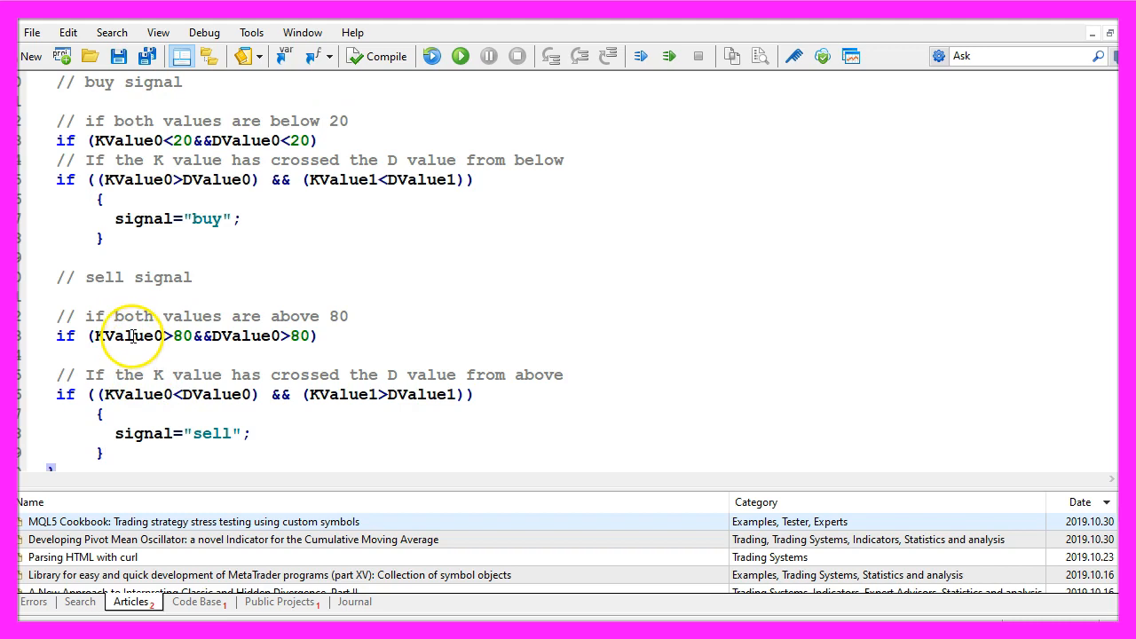
double_click(128, 336)
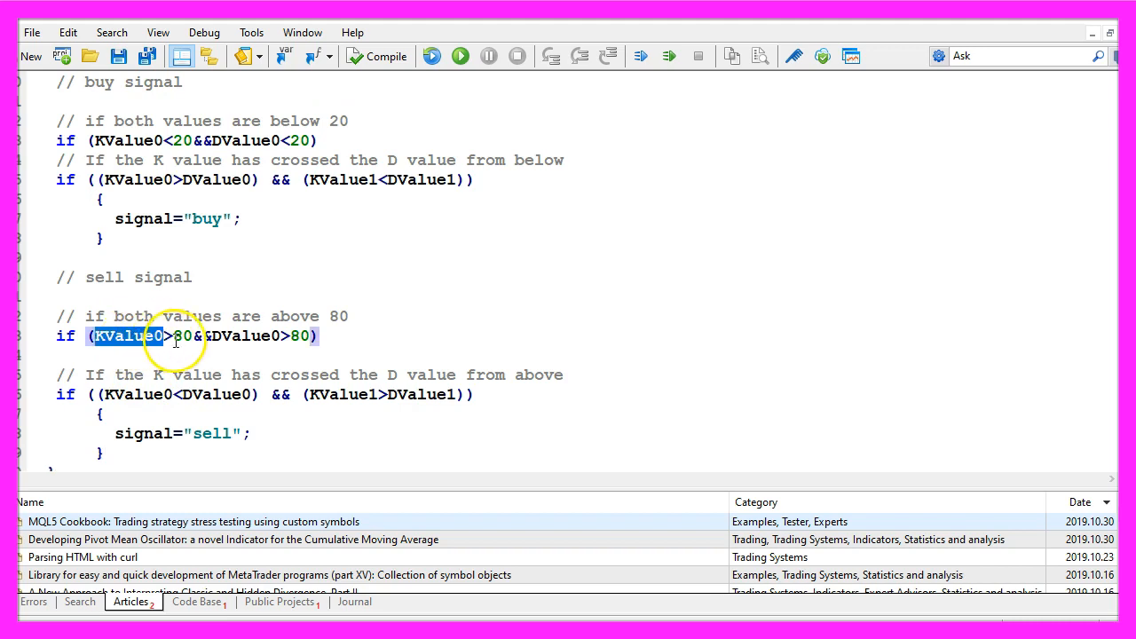
double_click(247, 336)
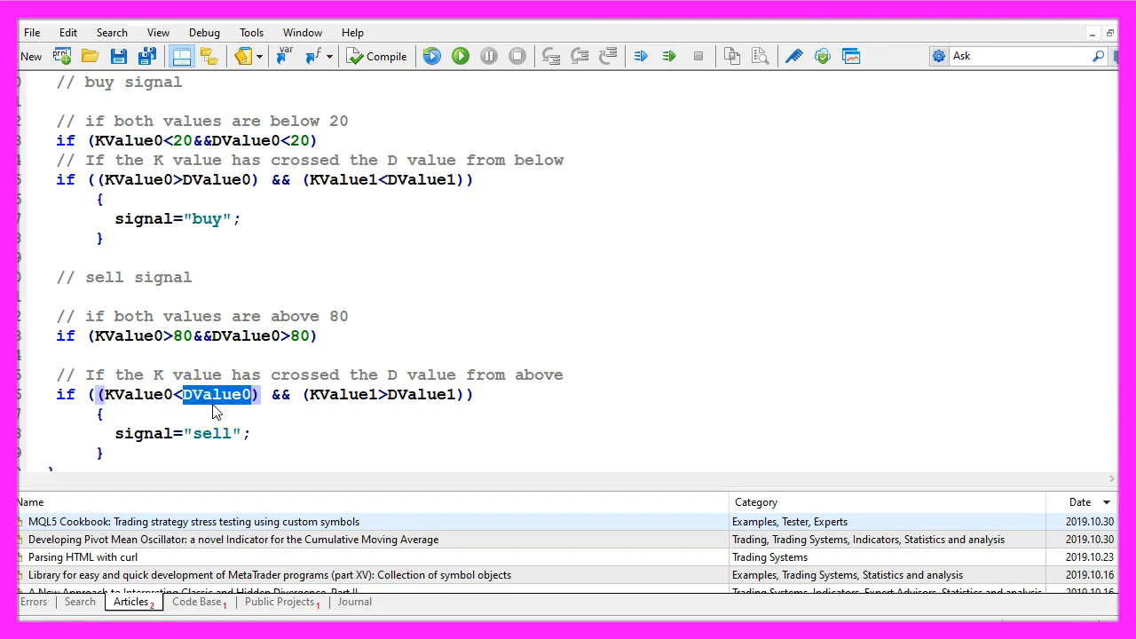
click(336, 395)
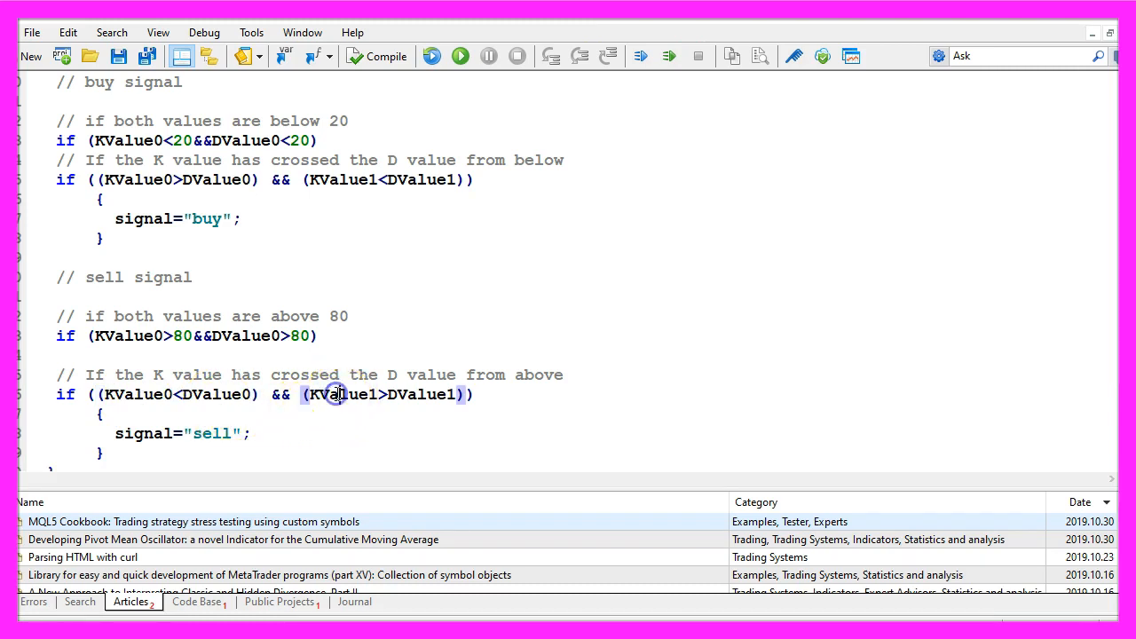
double_click(340, 394)
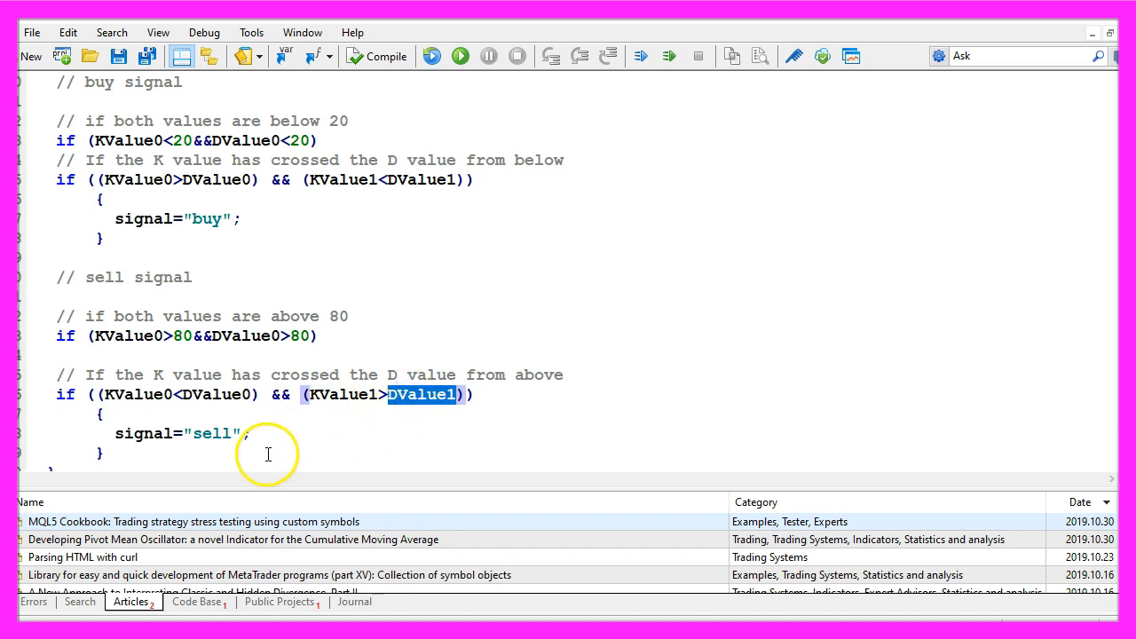
double_click(208, 433)
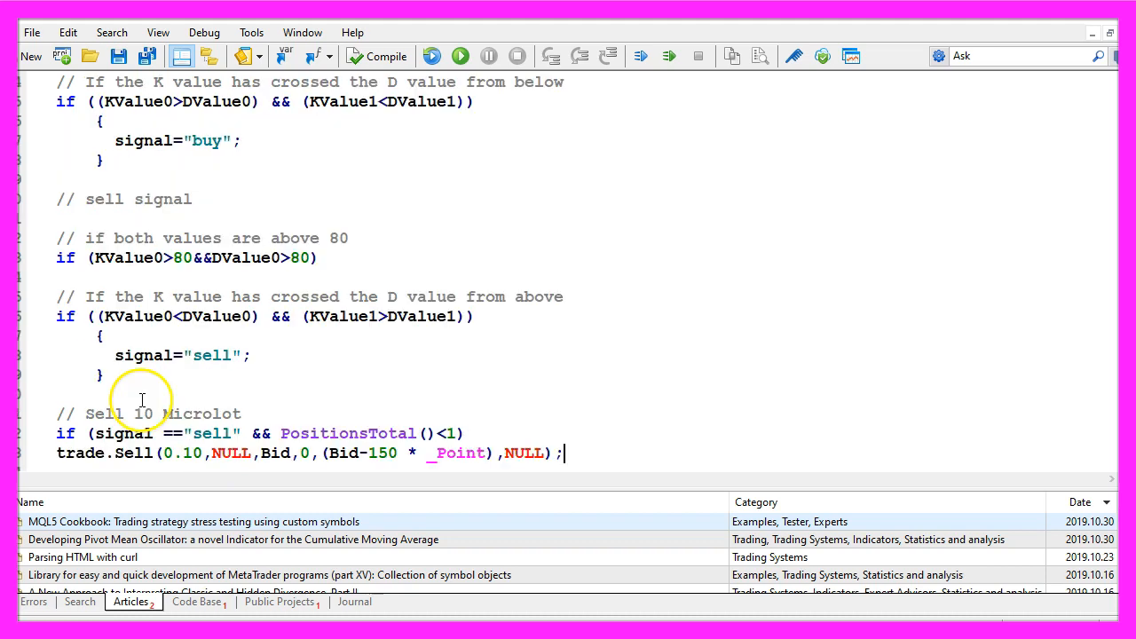
- Add the 0.10-lot trade.Buy block and Comment("The current signal is: ",signal)
double_click(120, 433)
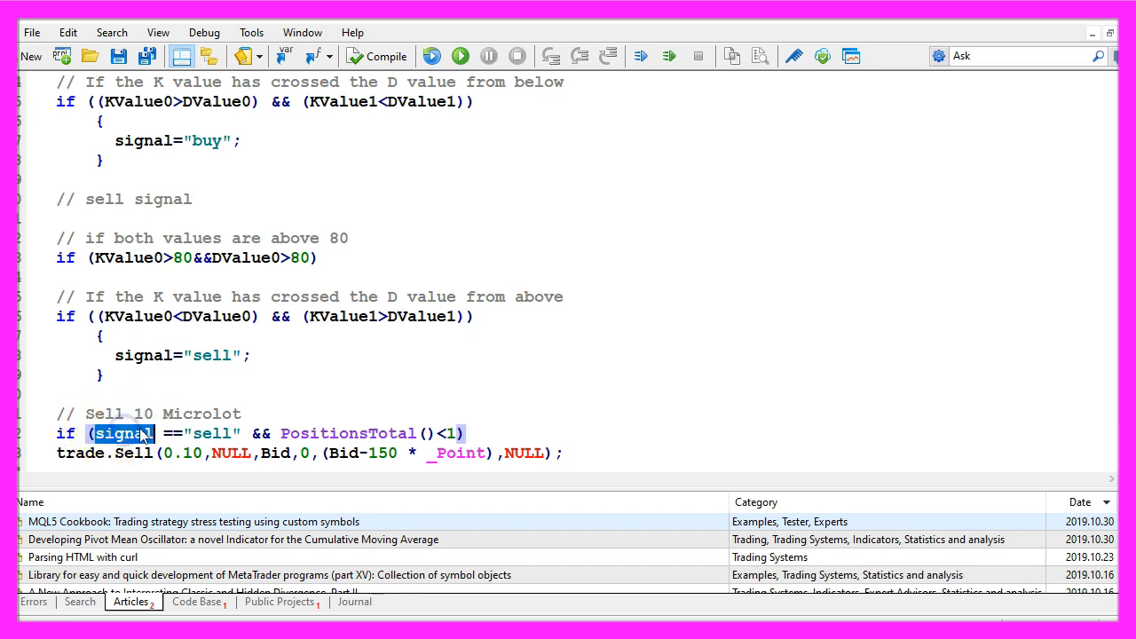
double_click(212, 433)
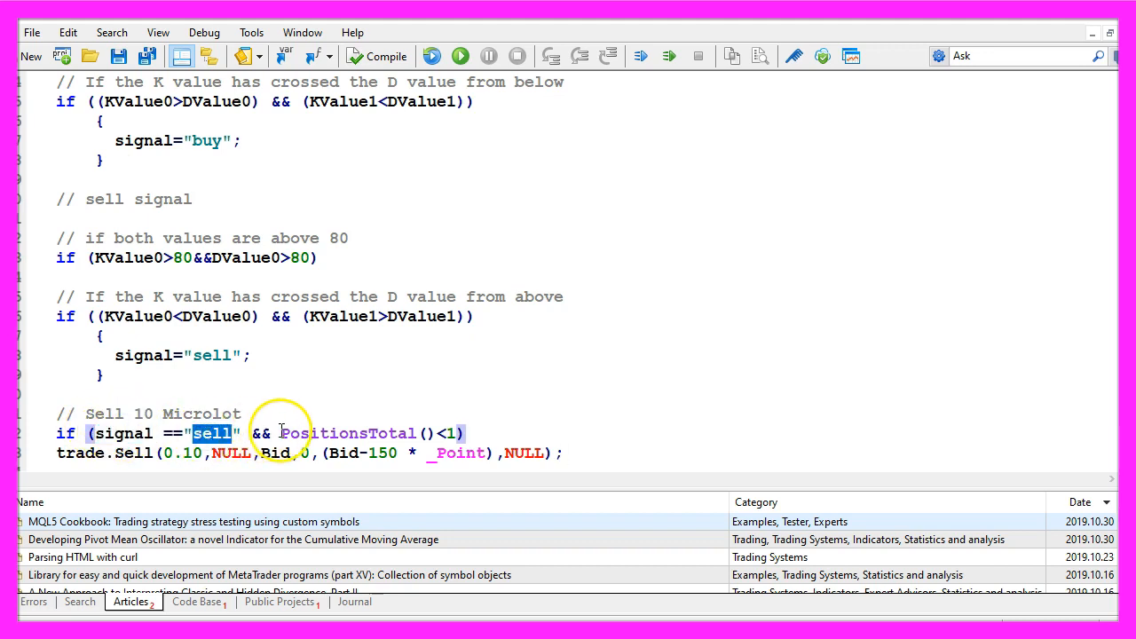
drag(281, 433, 462, 433)
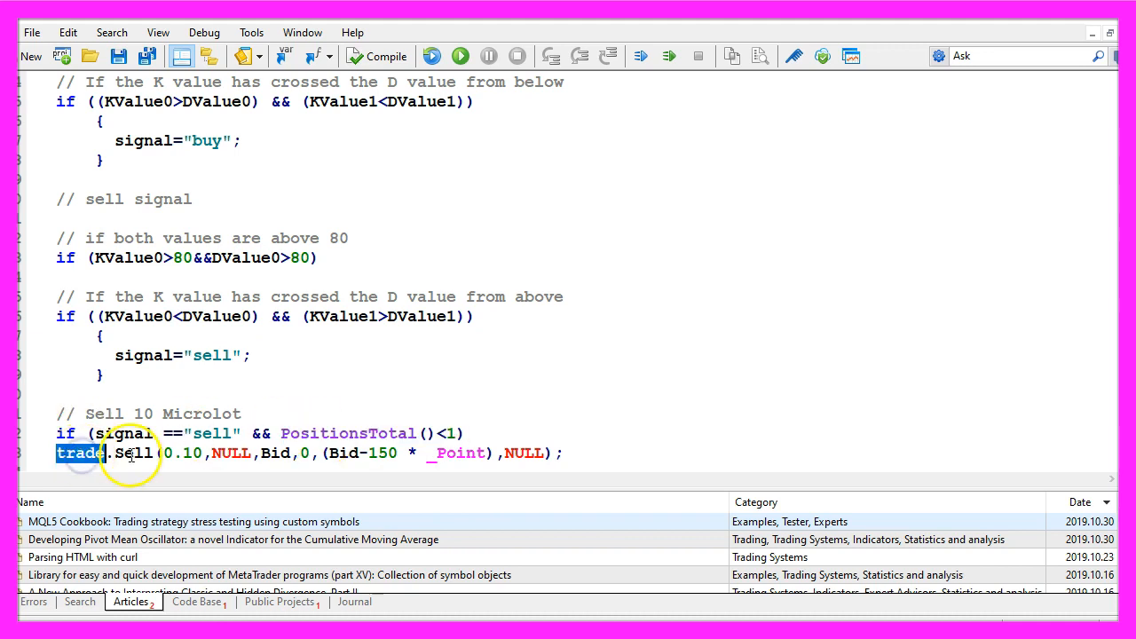
double_click(183, 453)
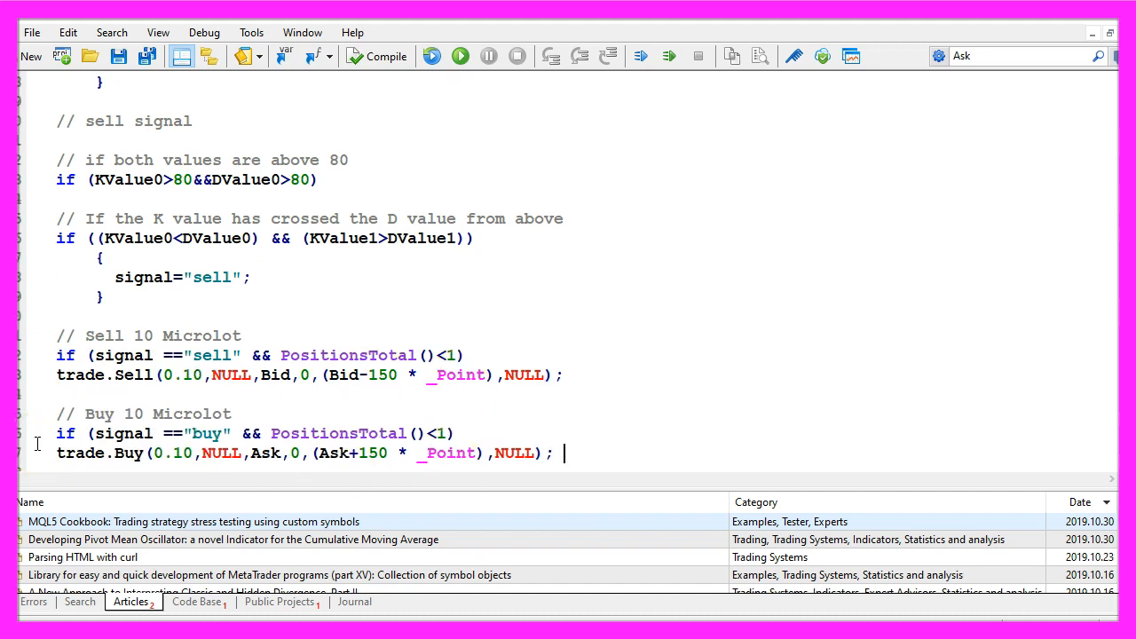
double_click(121, 433)
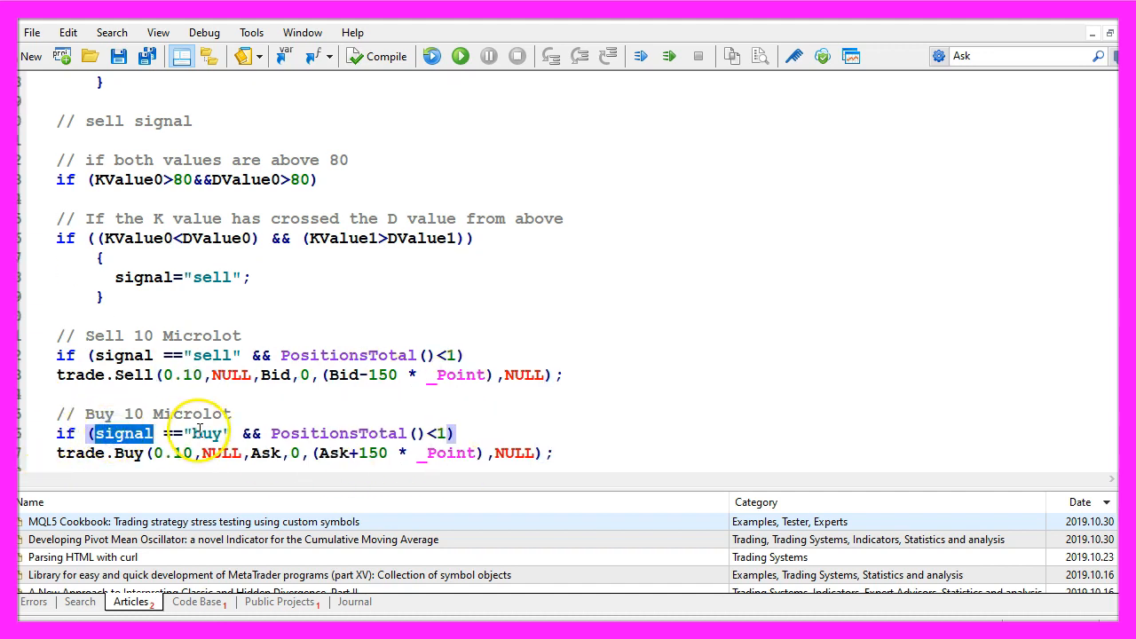
double_click(337, 434)
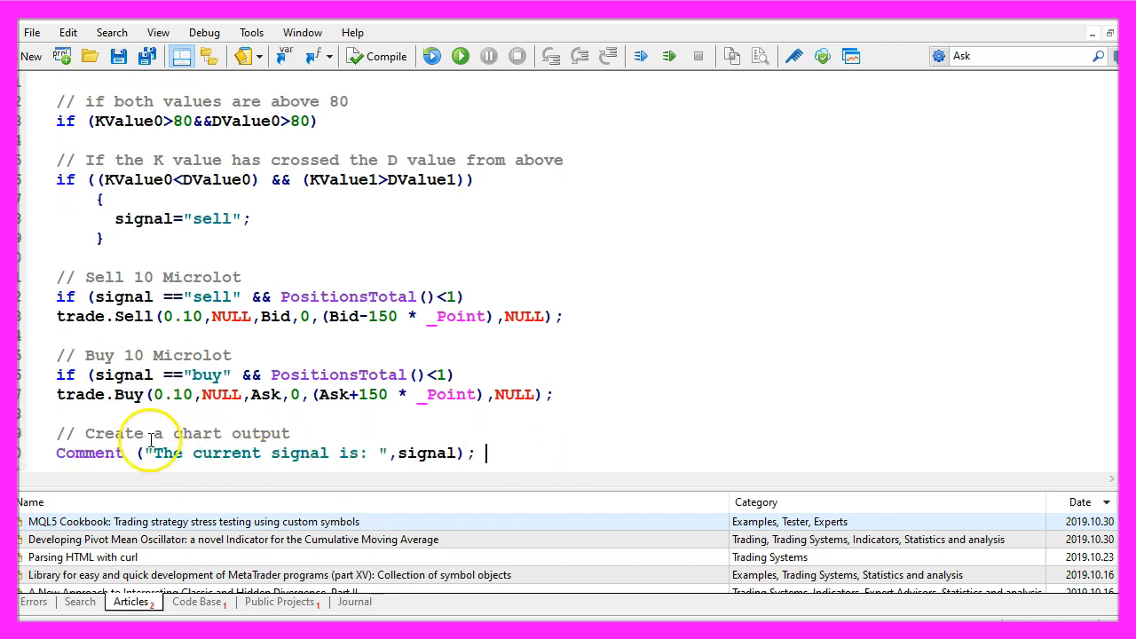
- Review the chart comment message and signal variable, then compile the Stochastic EA
double_click(89, 453)
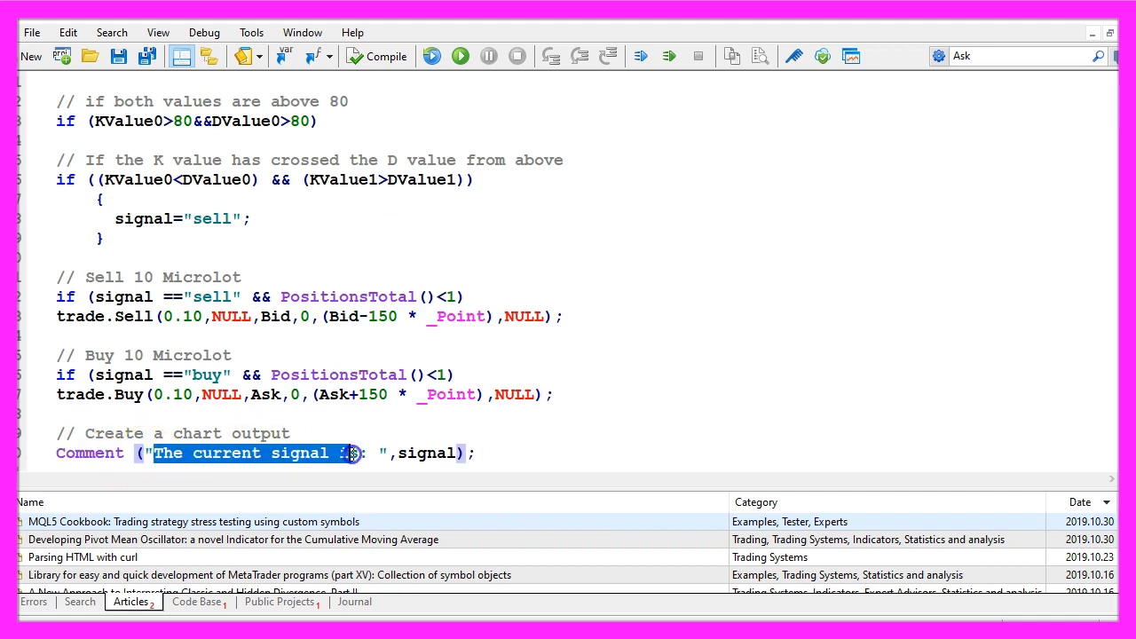
click(438, 452)
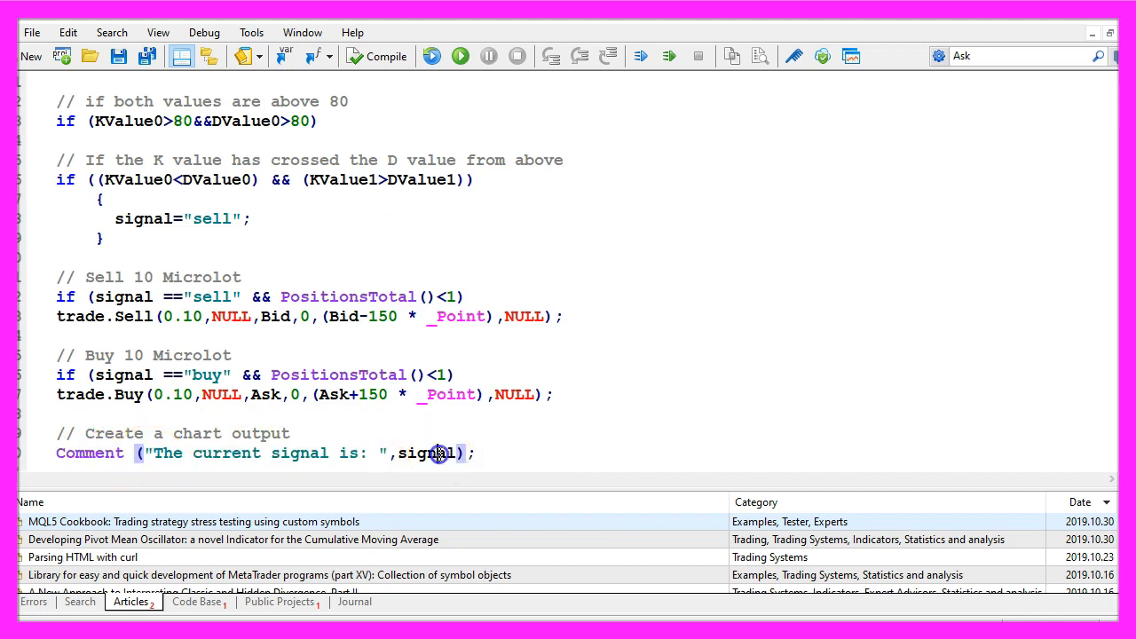
double_click(429, 453)
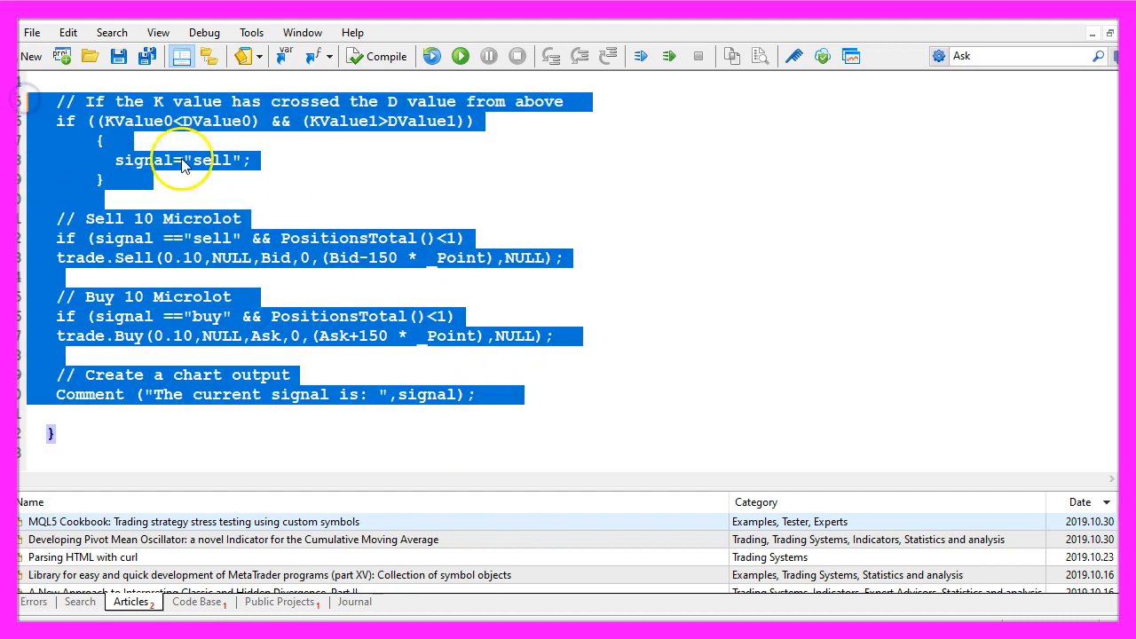
mouse_move(298, 282)
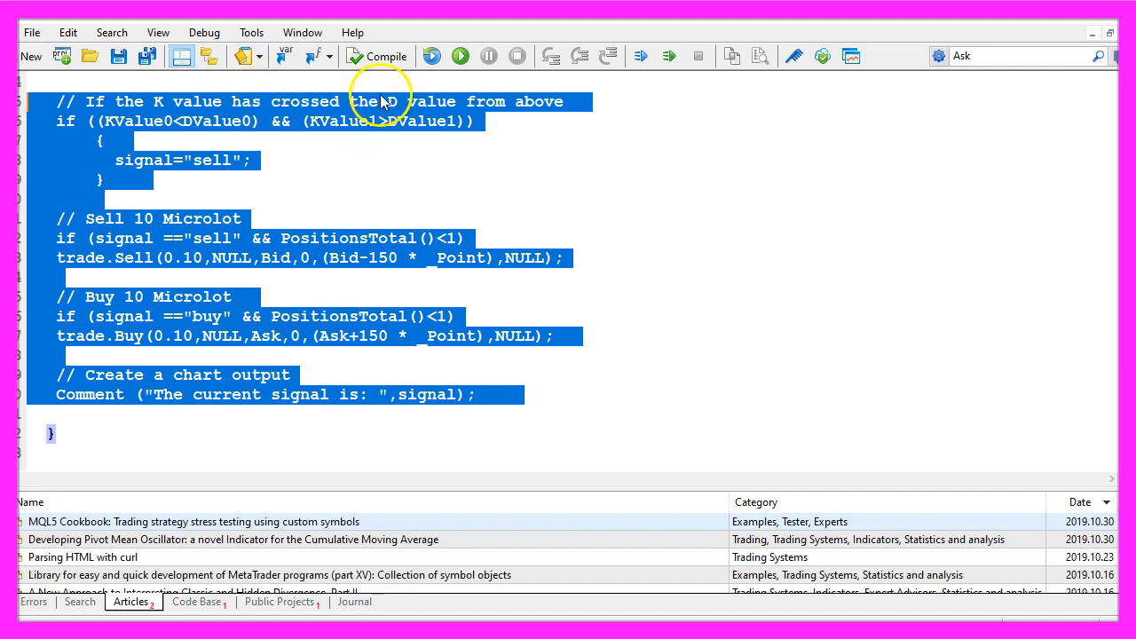
mouse_move(386, 56)
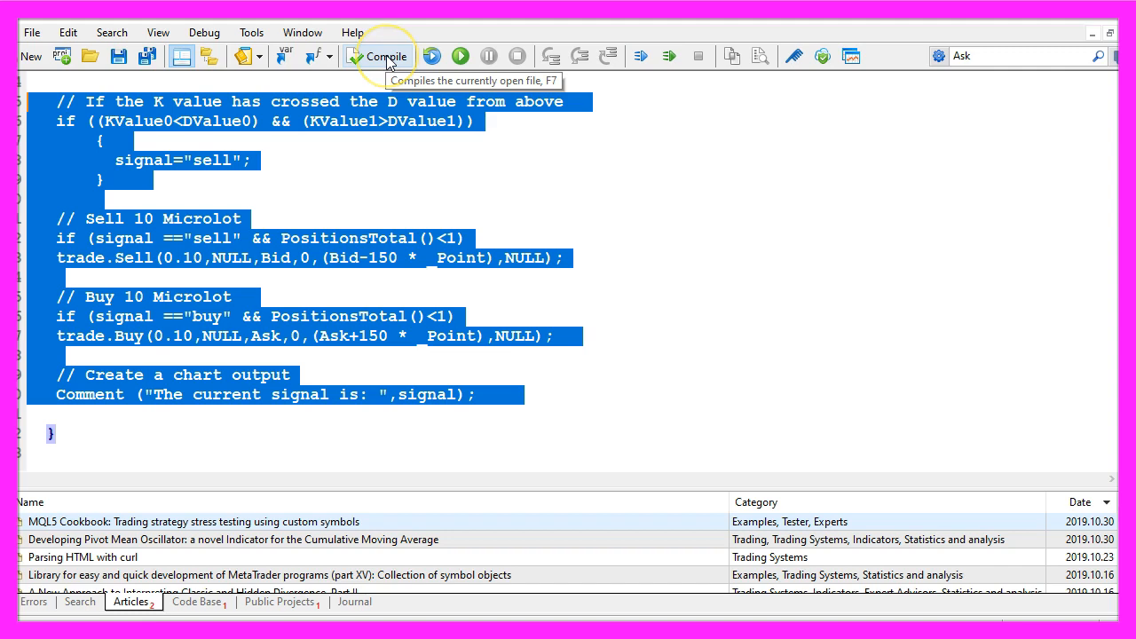
click(385, 56)
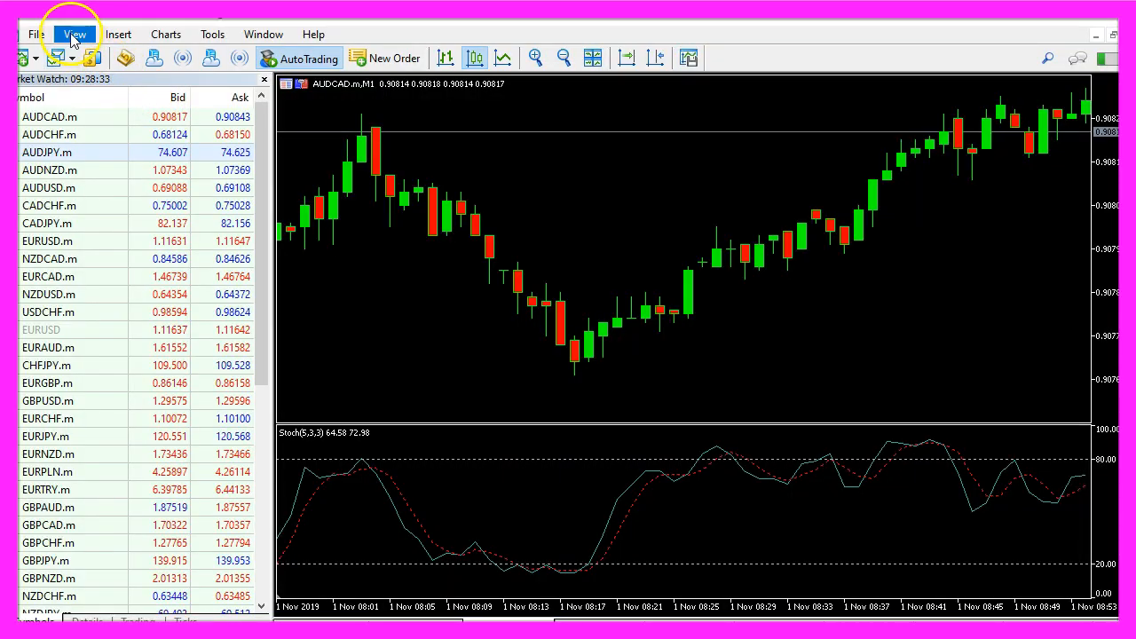
- Open the Strategy Tester with SimpleStochasticEA.ex5 selected and visual mode enabled
click(75, 33)
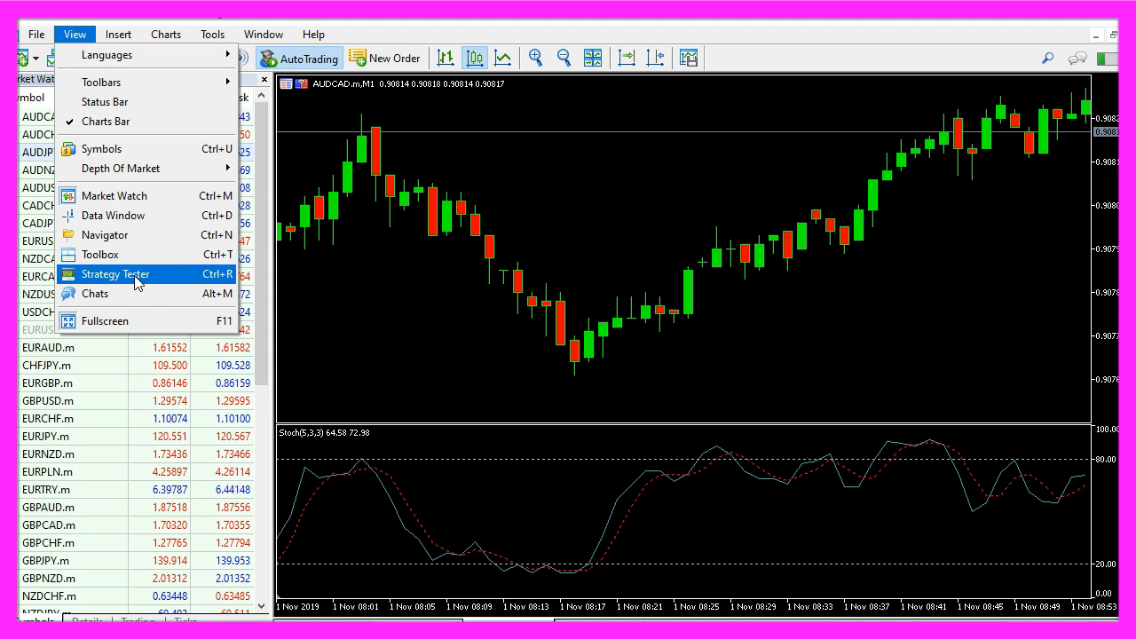
click(113, 274)
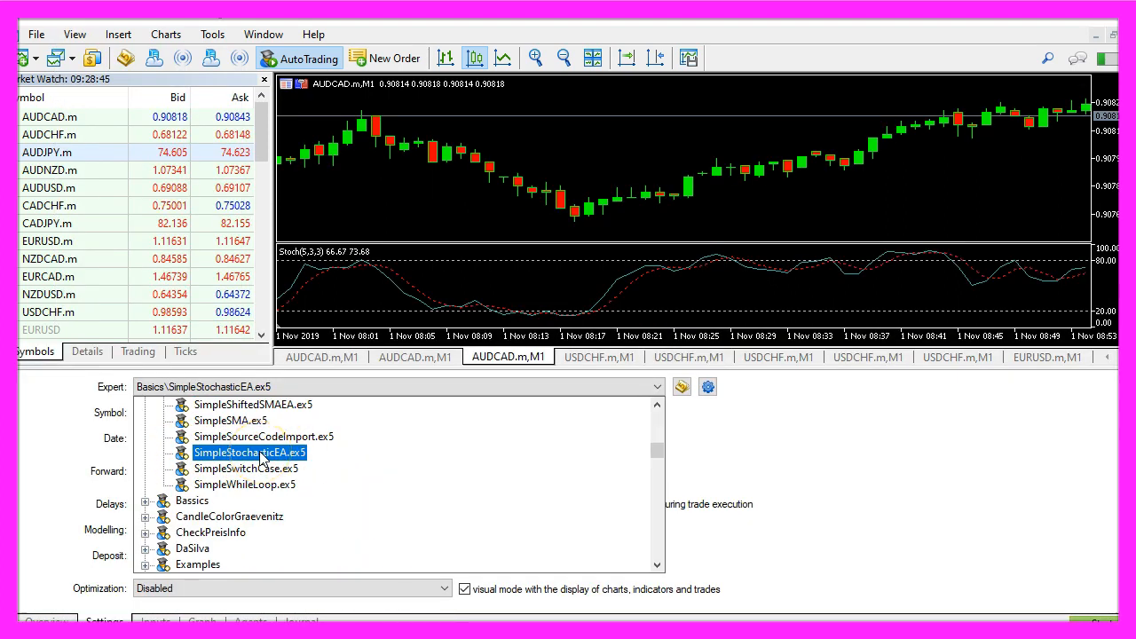
click(249, 453)
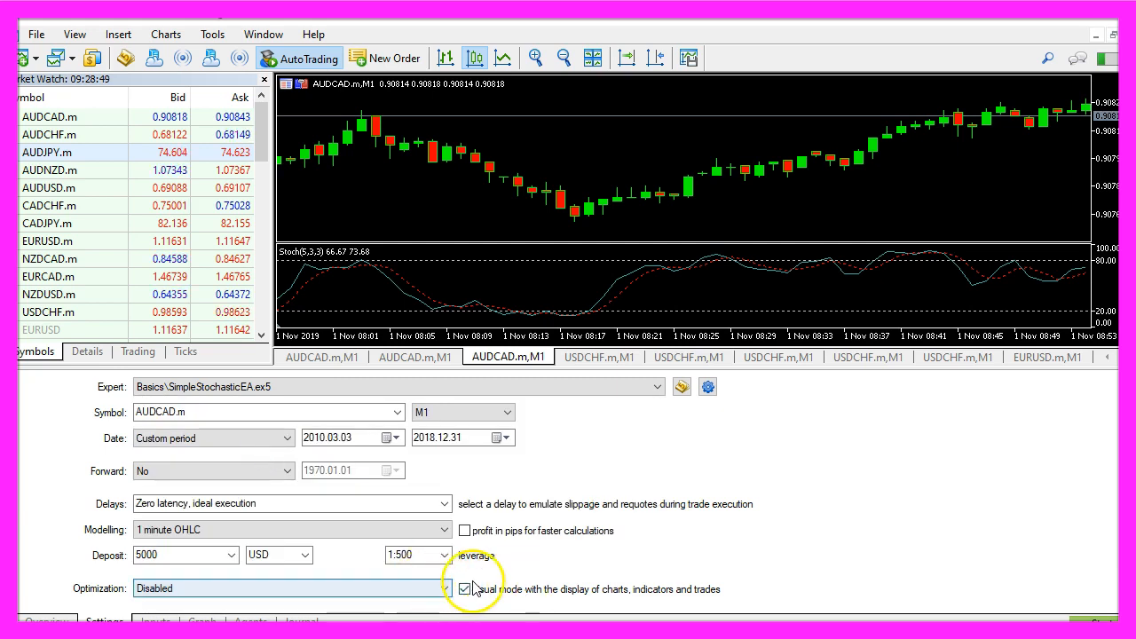
click(464, 589)
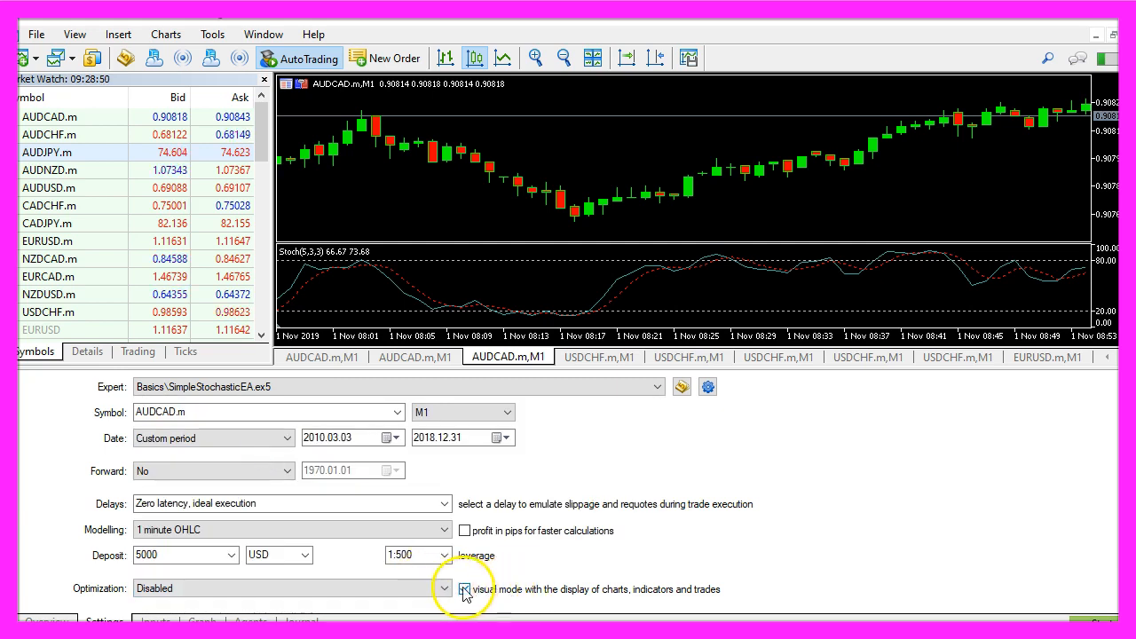
click(464, 589)
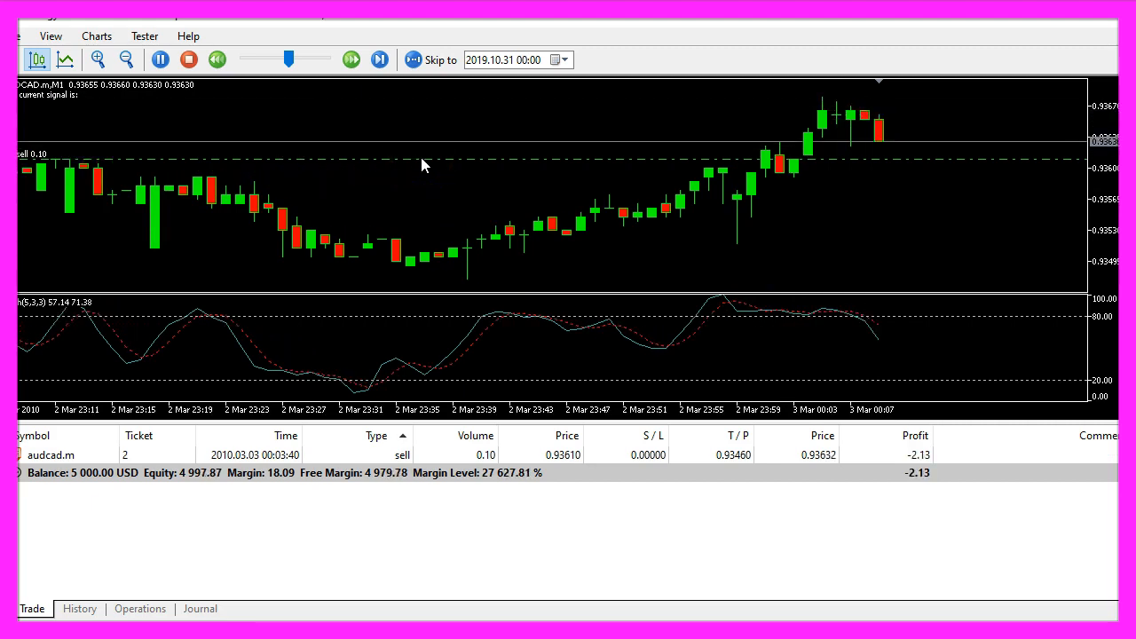
- Start the visual backtest and watch the EA open its first 0.10-lot sell
click(380, 60)
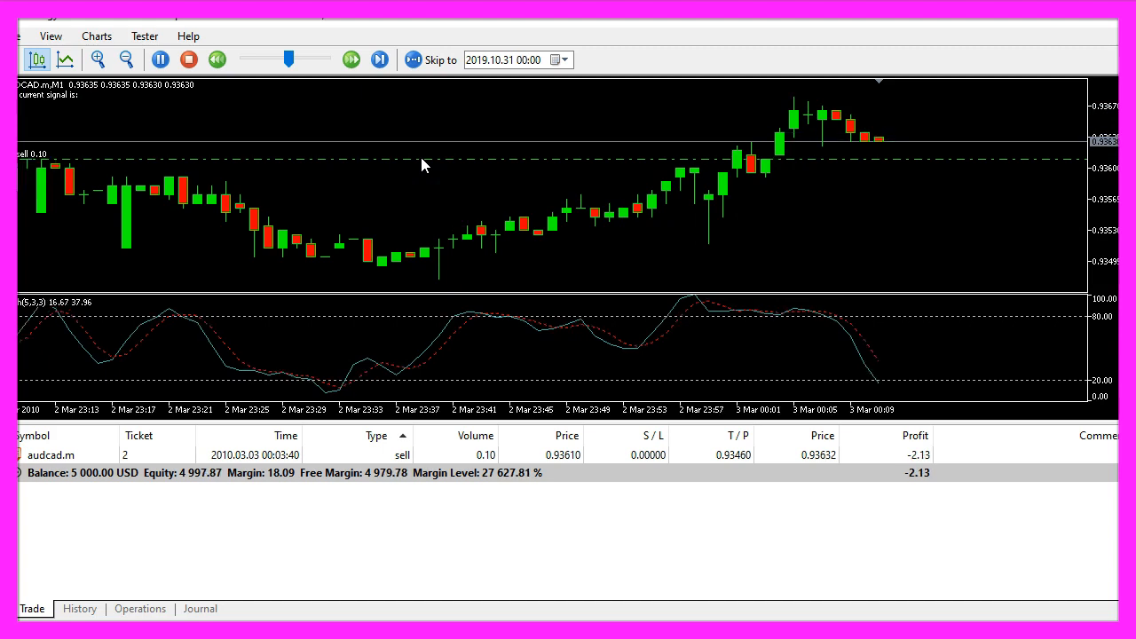